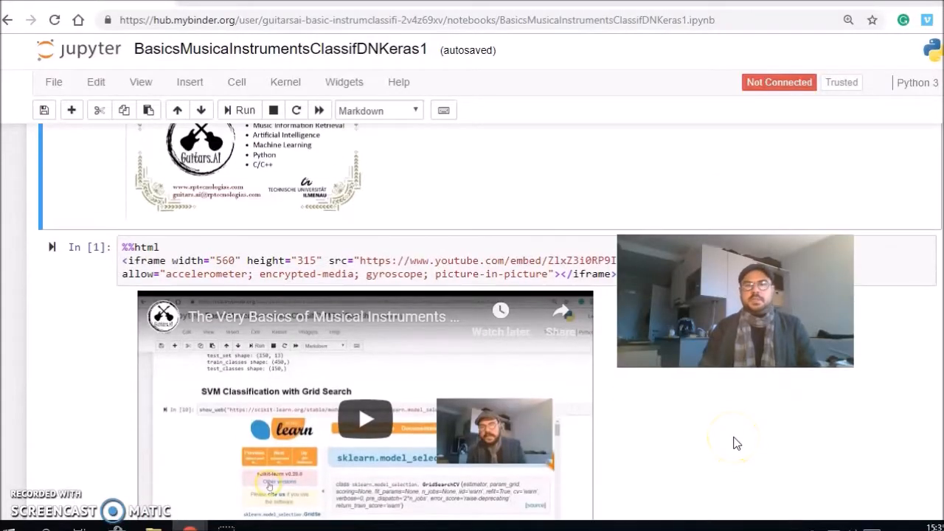
- Scroll from the embedded YouTube intro video down to the Imports code cell
{"action": "scroll", "scroll_direction": "down", "scroll_amount": 3}
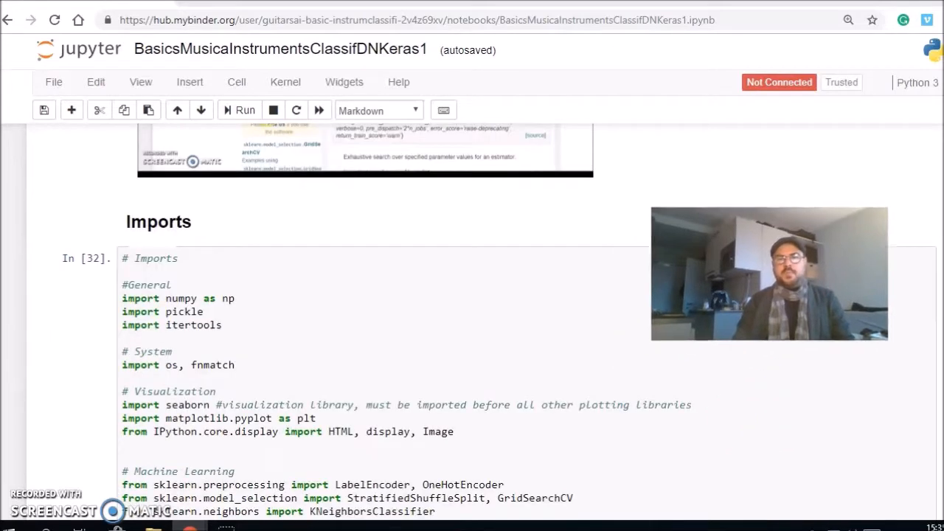
{"action": "scroll", "scroll_direction": "down", "scroll_amount": 3}
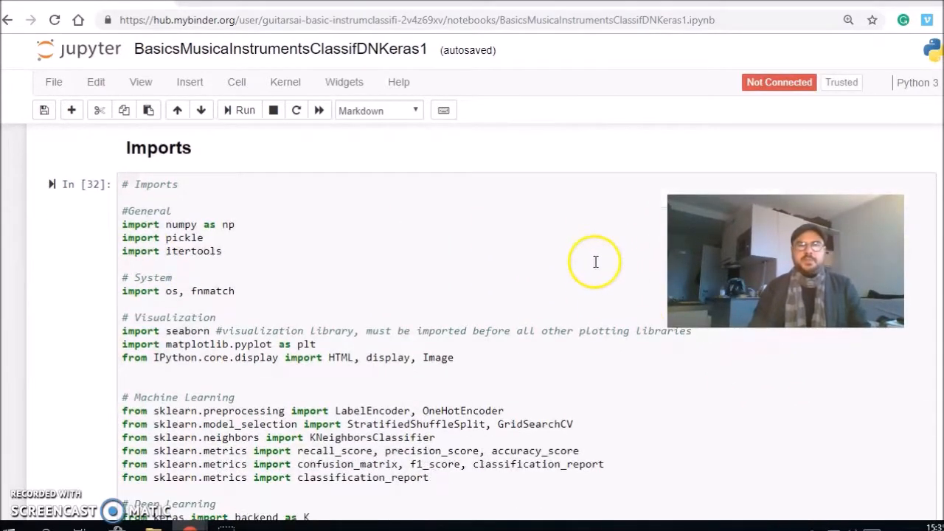
{"action": "scroll", "scroll_direction": "down", "scroll_amount": 3}
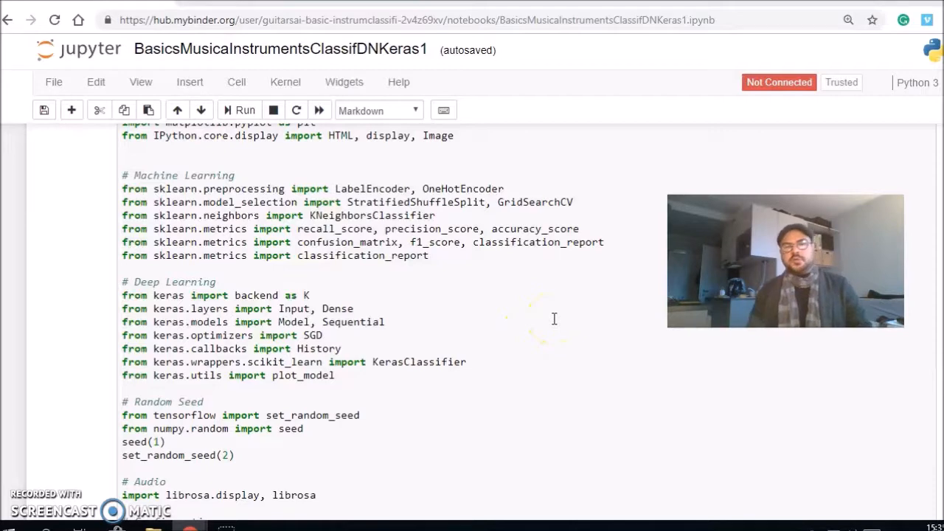
{"action": "mouse_move", "coordinate": [578, 290]}
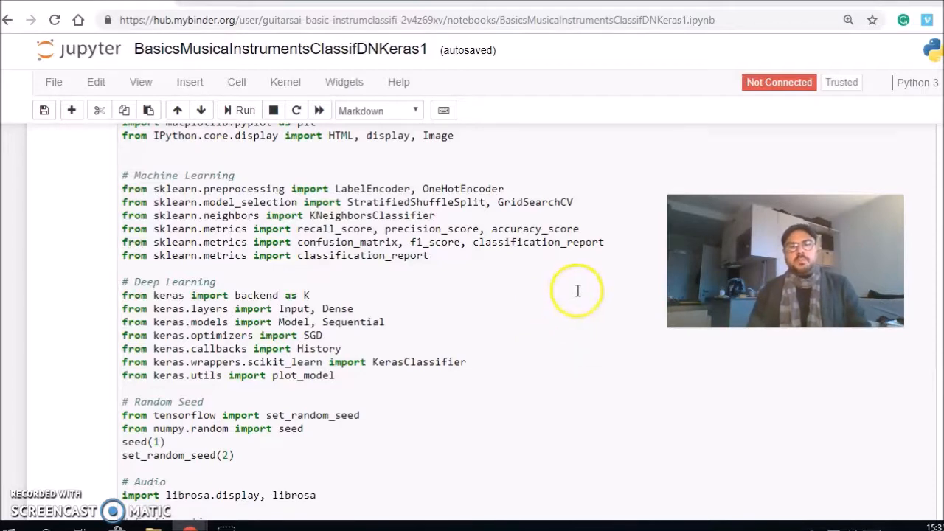
{"action": "scroll", "scroll_direction": "down", "scroll_amount": 3}
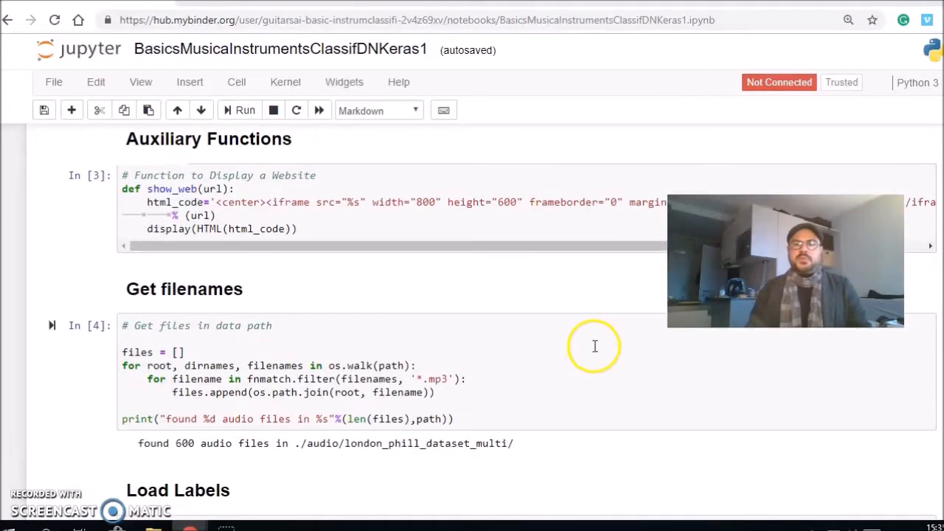
- Scroll through Get filenames, Load Labels and Feature Vector cells to the 450/150 train–test split
{"action": "scroll", "scroll_direction": "down", "scroll_amount": 3}
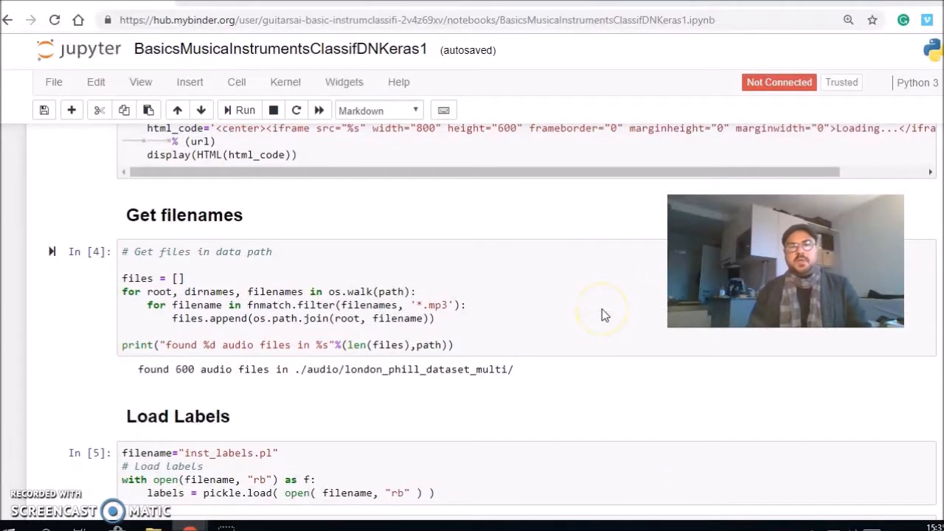
{"action": "scroll", "scroll_direction": "down", "scroll_amount": 3}
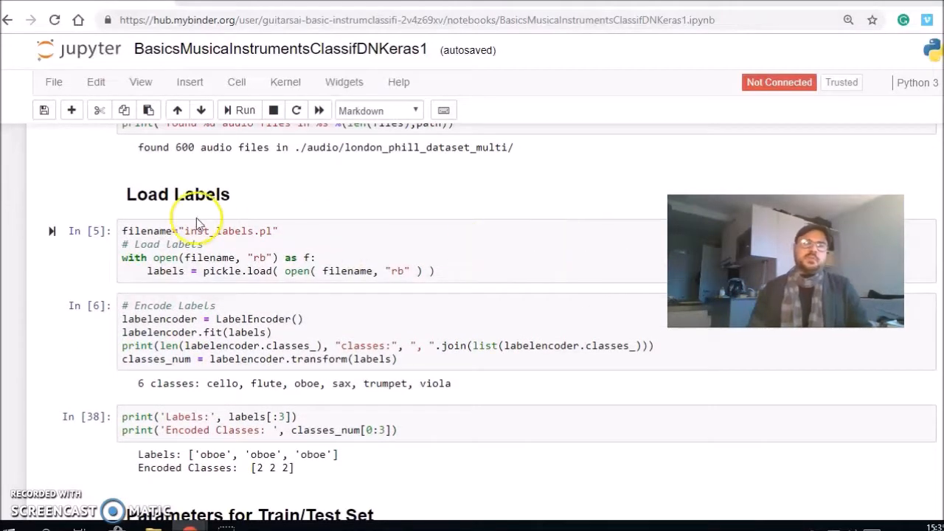
{"action": "scroll", "scroll_direction": "down", "scroll_amount": 3}
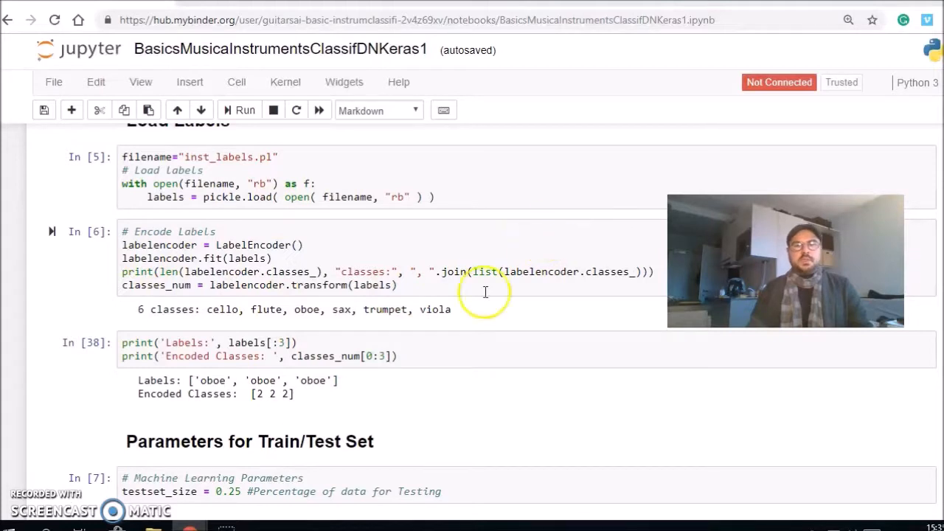
{"action": "mouse_move", "coordinate": [406, 324]}
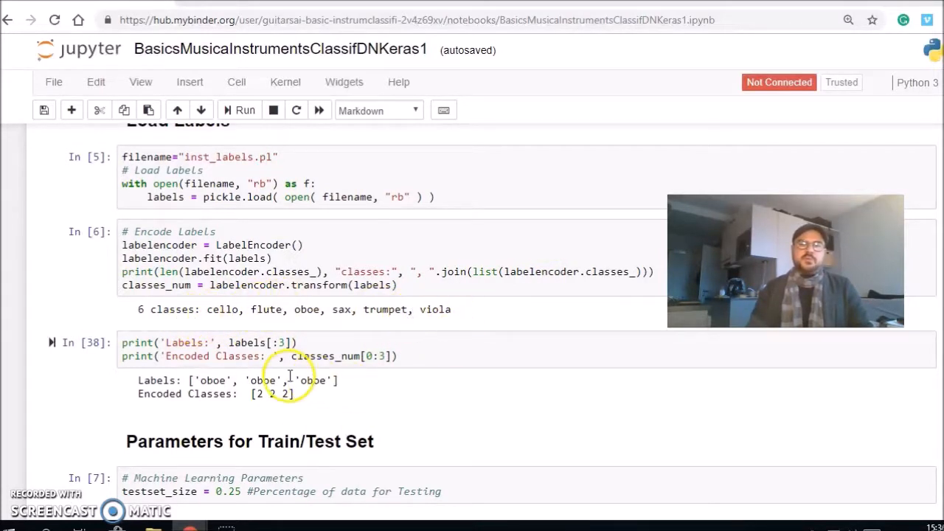
{"action": "mouse_move", "coordinate": [525, 333]}
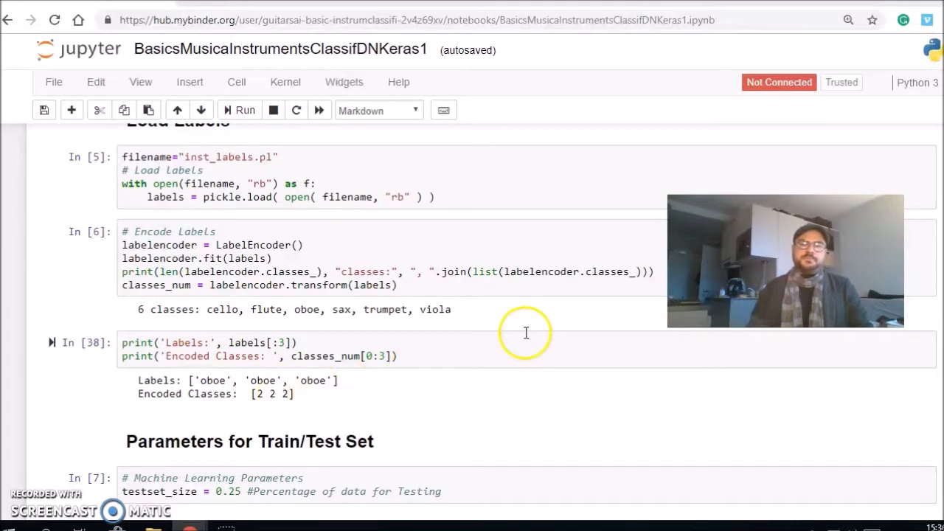
{"action": "scroll", "scroll_direction": "down", "scroll_amount": 3}
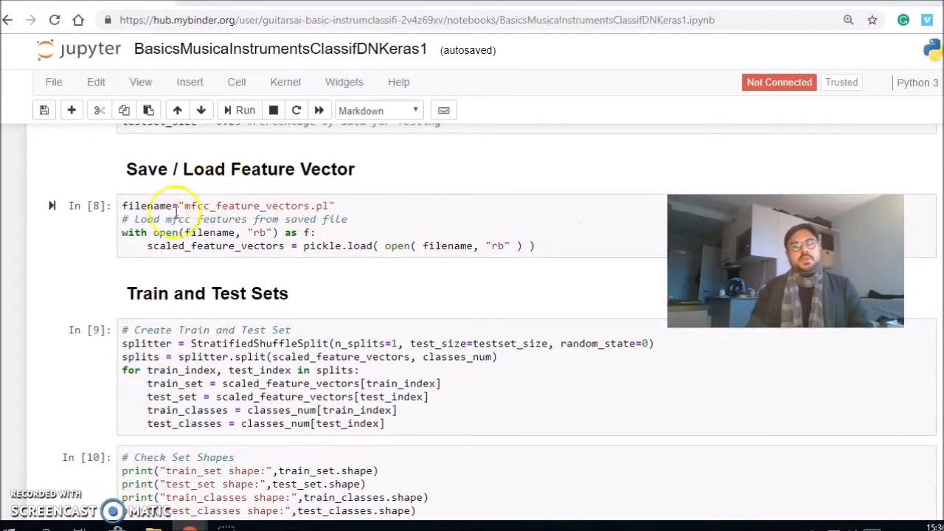
{"action": "scroll", "scroll_direction": "down", "scroll_amount": 3}
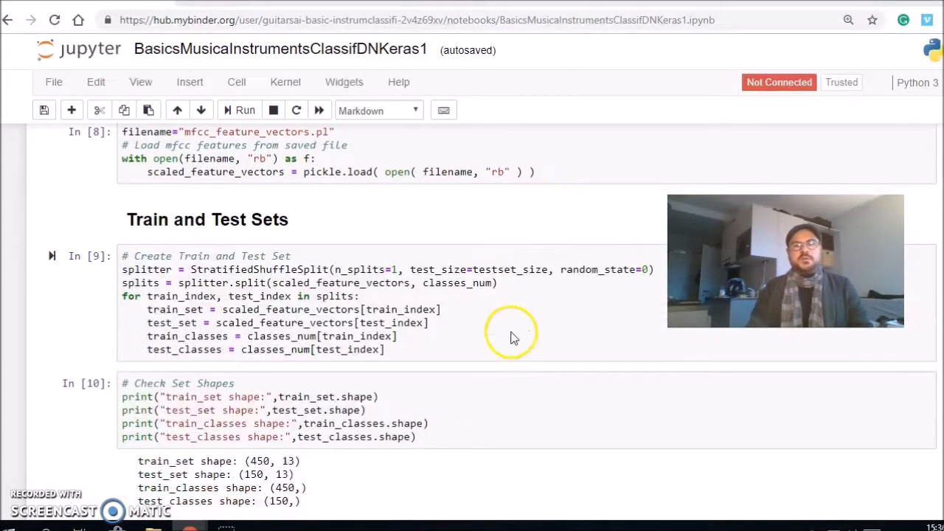
{"action": "mouse_move", "coordinate": [602, 224]}
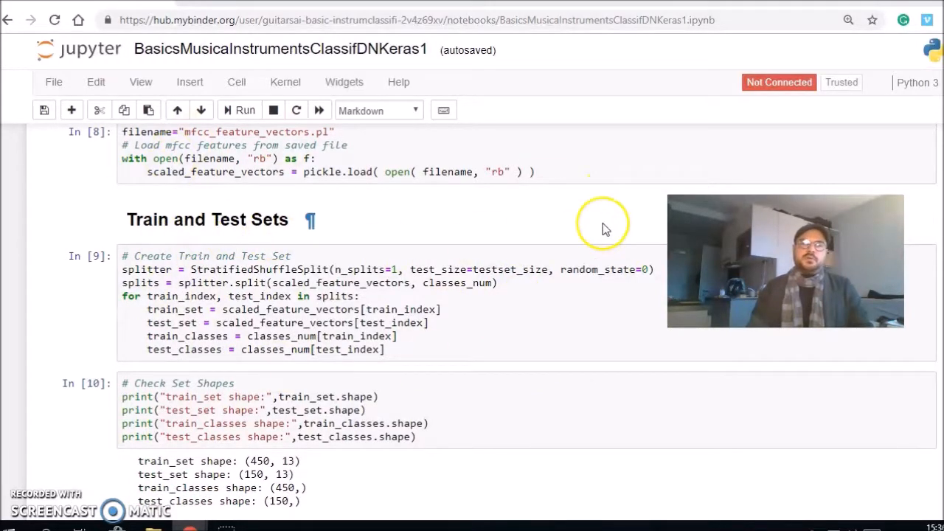
{"action": "scroll", "scroll_direction": "down", "scroll_amount": 3}
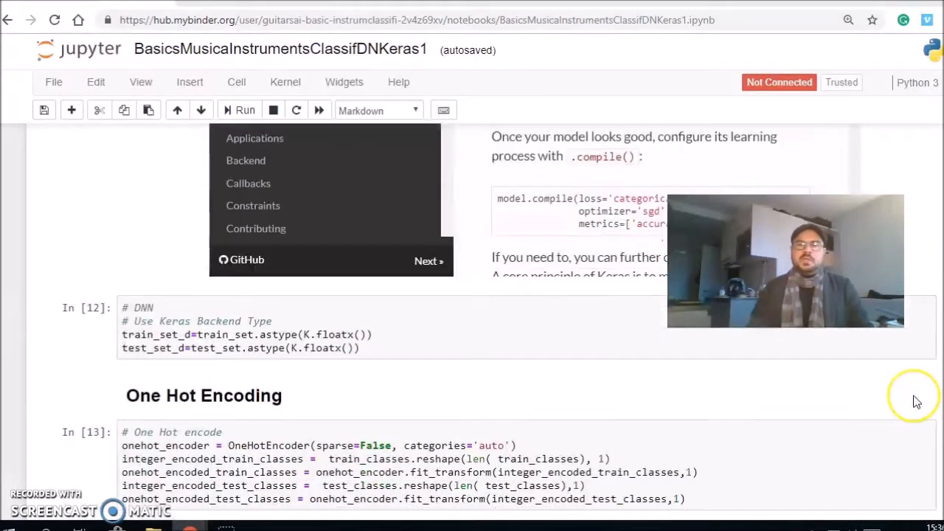
- Scroll past One Hot Encoding and the (450, 1, 13) reshape cells to the Keras Model documentation
{"action": "scroll", "scroll_direction": "down", "scroll_amount": 3}
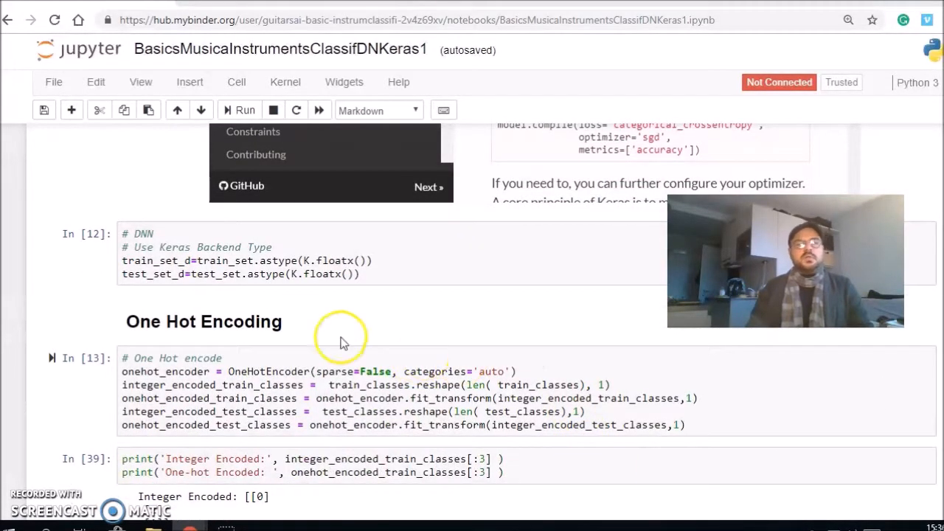
{"action": "scroll", "scroll_direction": "down", "scroll_amount": 3}
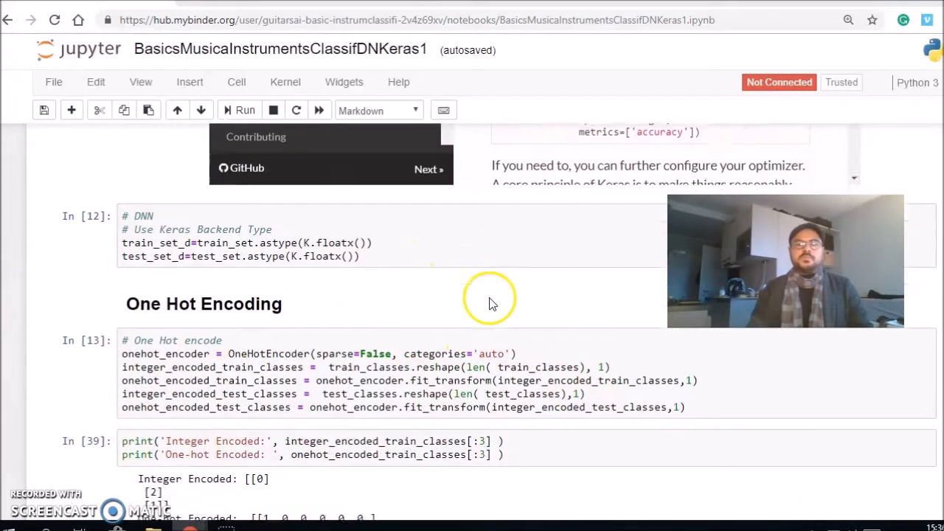
{"action": "scroll", "scroll_direction": "down", "scroll_amount": 3}
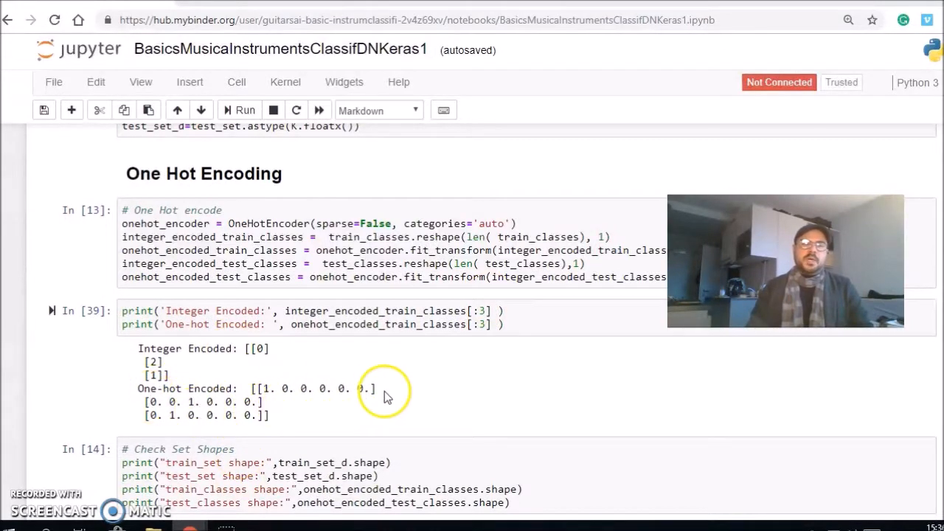
{"action": "scroll", "scroll_direction": "down", "scroll_amount": 3}
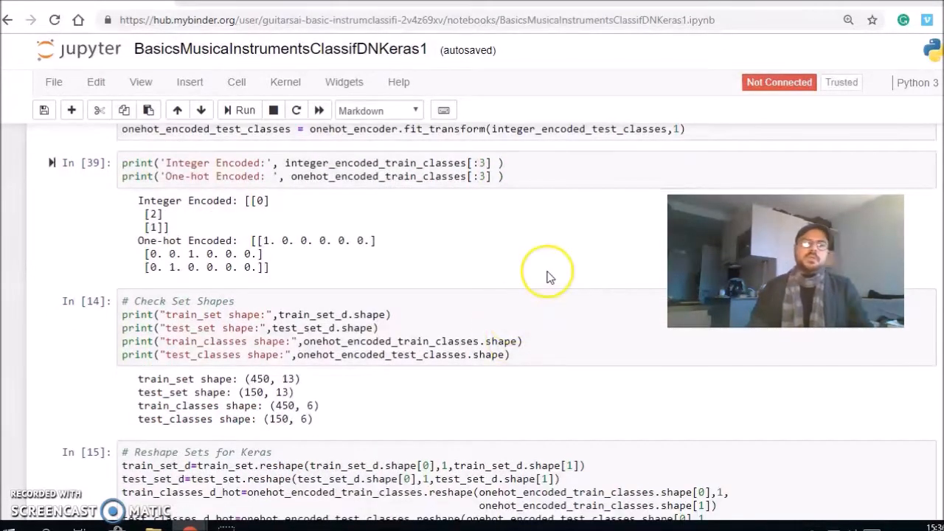
{"action": "scroll", "scroll_direction": "down", "scroll_amount": 3}
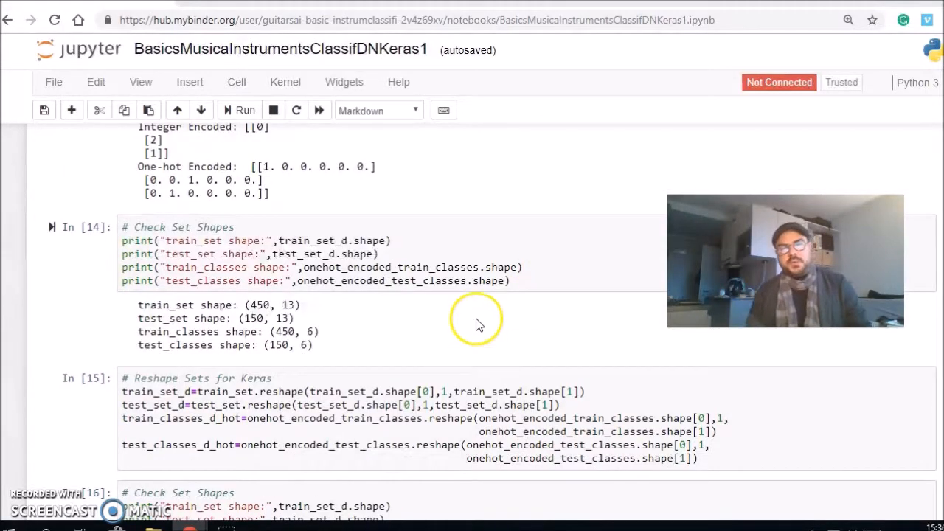
{"action": "scroll", "scroll_direction": "down", "scroll_amount": 3}
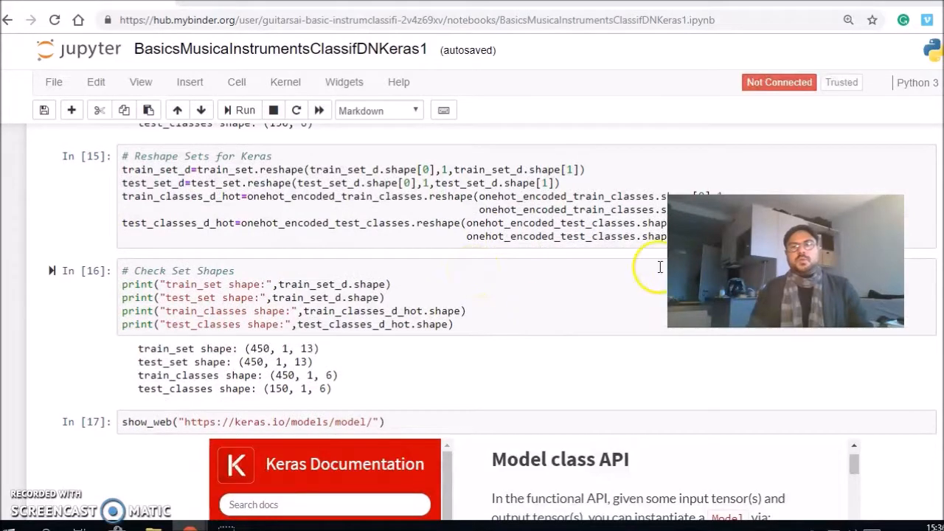
{"action": "scroll", "scroll_direction": "down", "scroll_amount": 3}
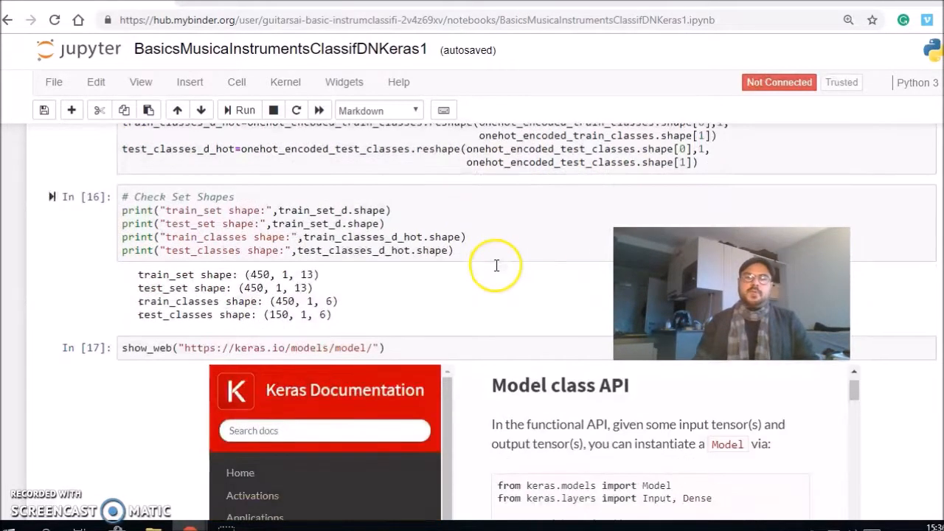
{"action": "mouse_move", "coordinate": [601, 257]}
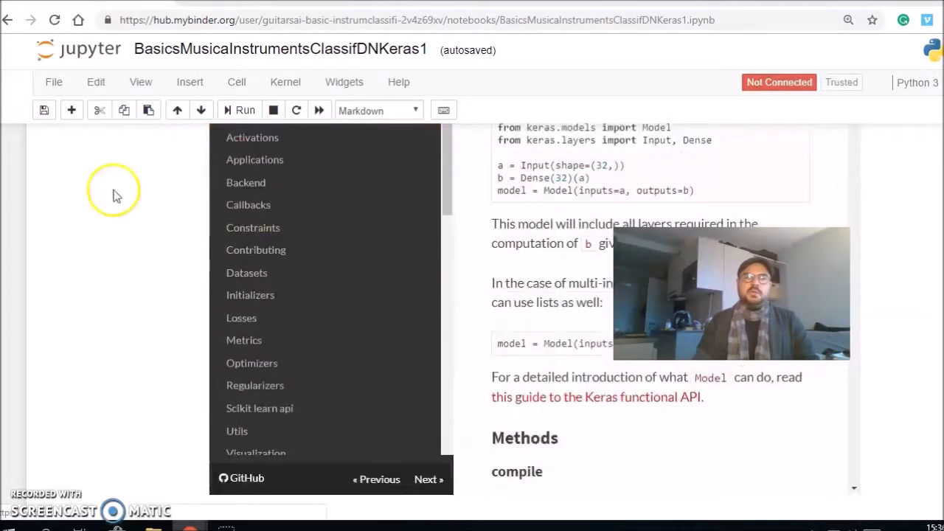
{"action": "scroll", "scroll_direction": "down", "scroll_amount": 3}
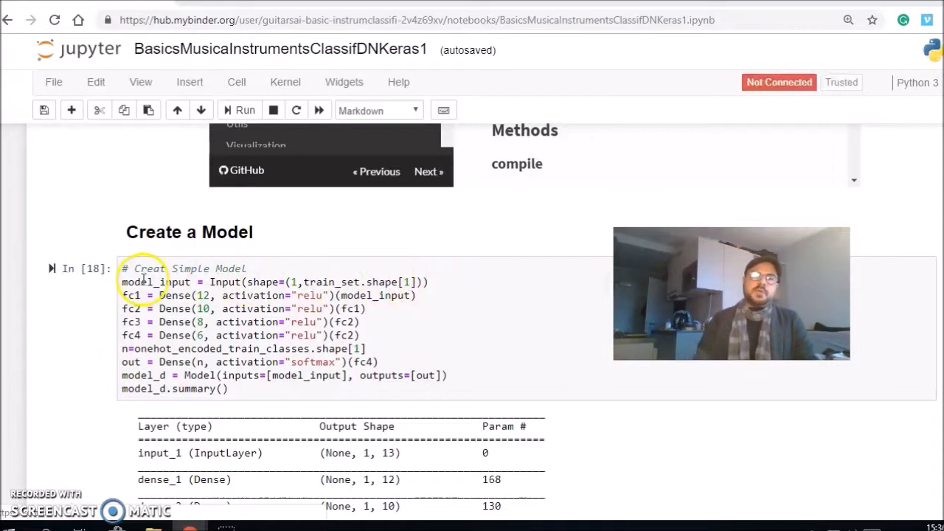
{"action": "mouse_move", "coordinate": [363, 259]}
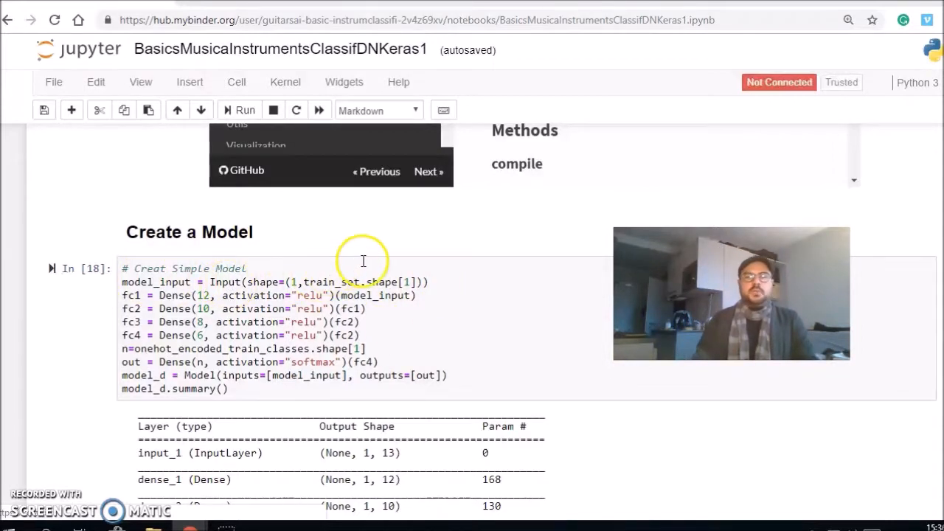
{"action": "mouse_move", "coordinate": [467, 266]}
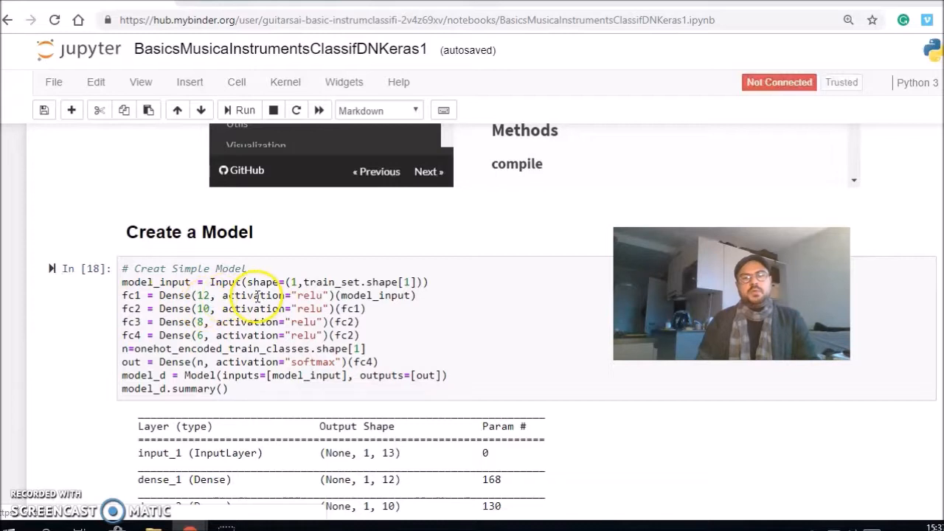
{"action": "mouse_move", "coordinate": [501, 313]}
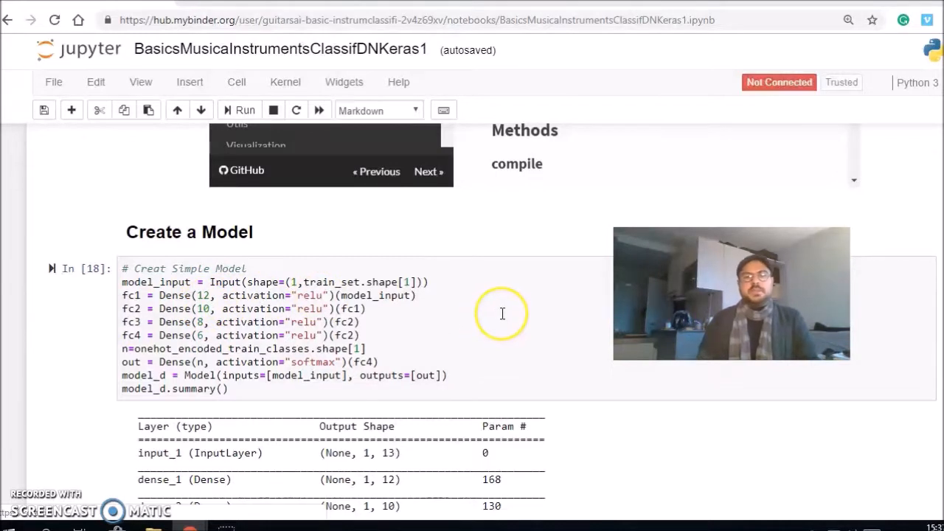
{"action": "mouse_move", "coordinate": [504, 305]}
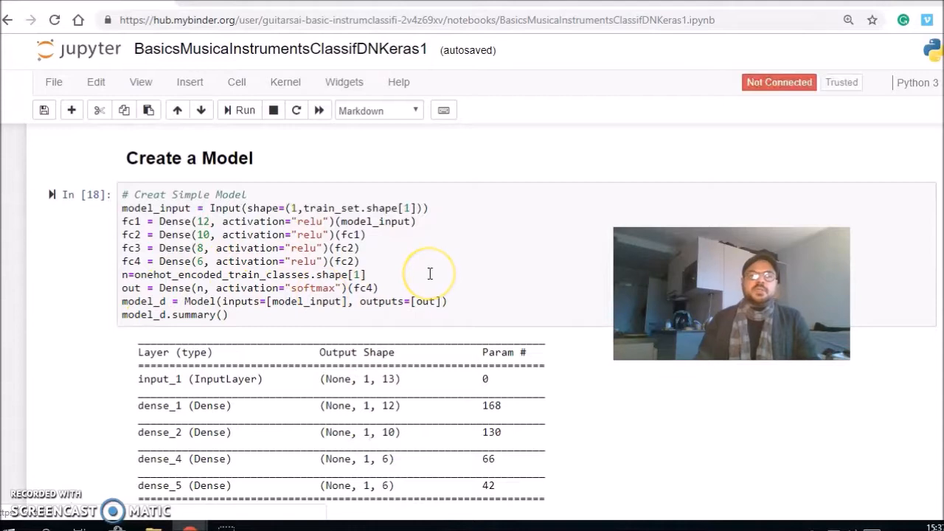
{"action": "mouse_move", "coordinate": [115, 286]}
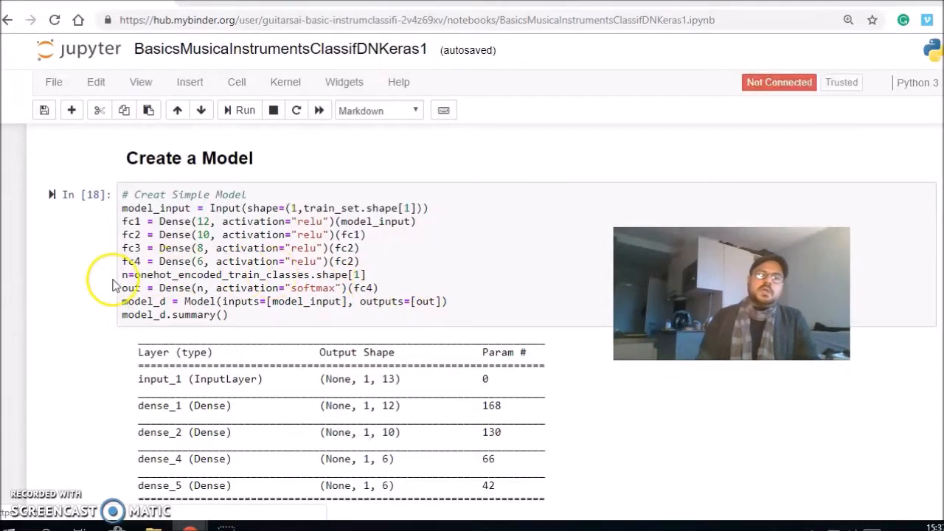
{"action": "mouse_move", "coordinate": [466, 237]}
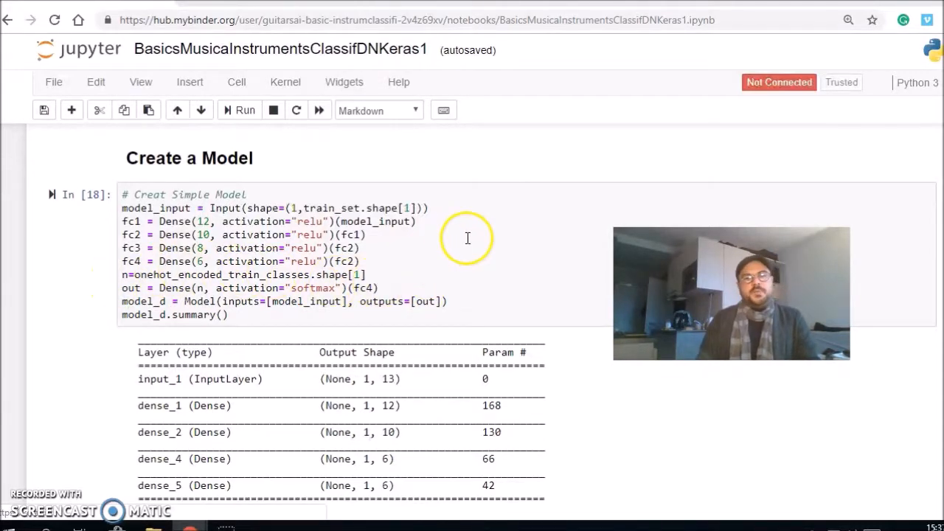
- Scroll to the model_d.summary() layer table totalling 406 trainable parameters
{"action": "scroll", "scroll_direction": "down", "scroll_amount": 3}
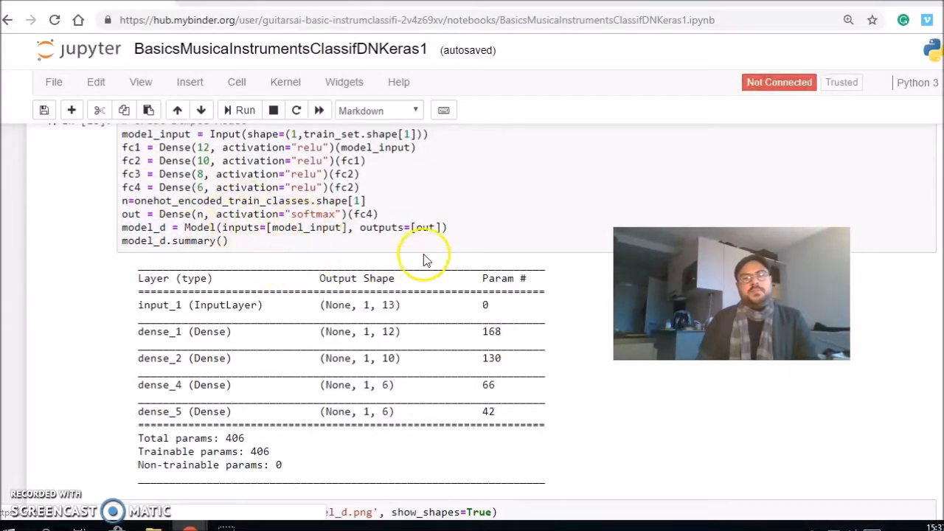
{"action": "mouse_move", "coordinate": [218, 227]}
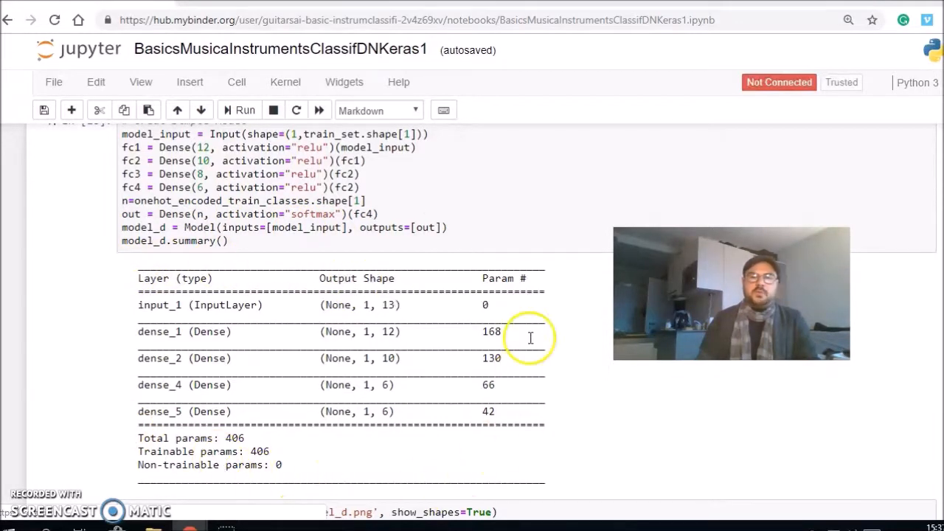
{"action": "scroll", "scroll_direction": "down", "scroll_amount": 3}
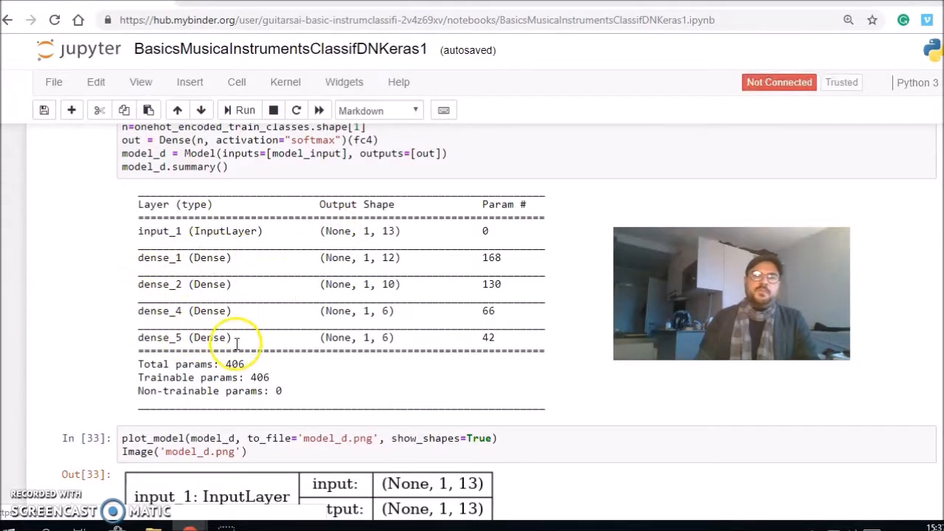
- Scroll through the plot_model diagram to the Compile a Model cell with SGD and categorical crossentropy
{"action": "scroll", "scroll_direction": "down", "scroll_amount": 3}
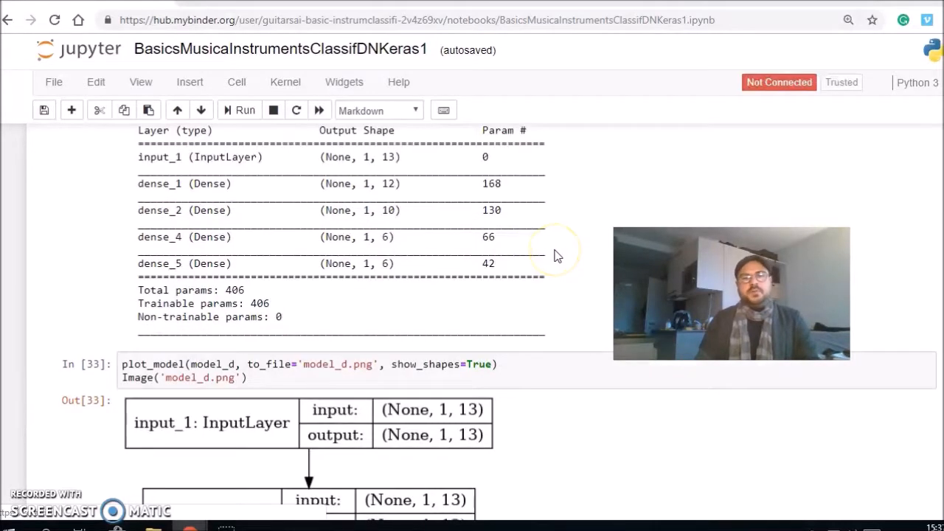
{"action": "scroll", "scroll_direction": "down", "scroll_amount": 3}
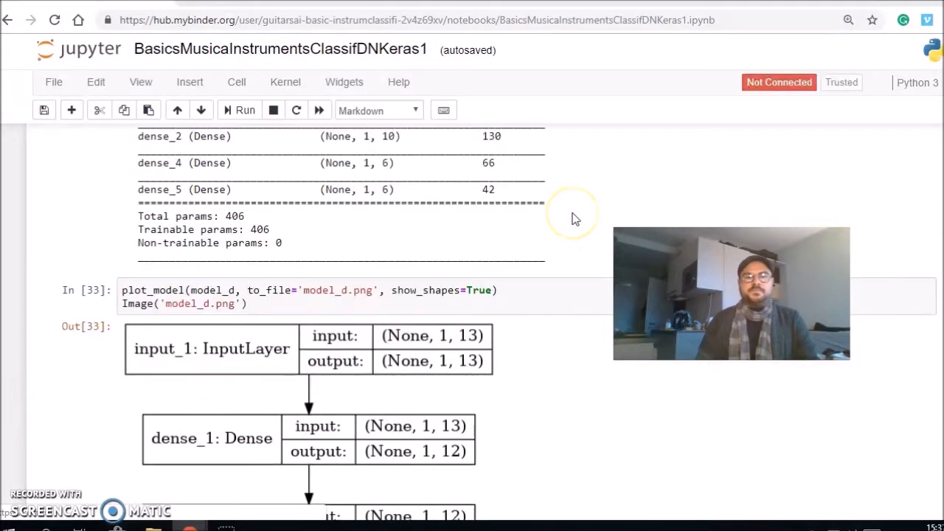
{"action": "scroll", "scroll_direction": "down", "scroll_amount": 3}
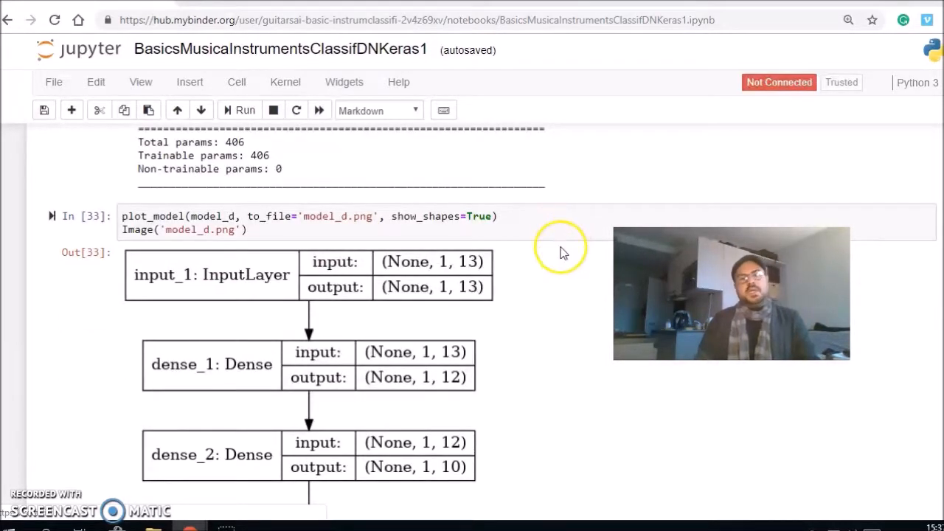
{"action": "scroll", "scroll_direction": "down", "scroll_amount": 3}
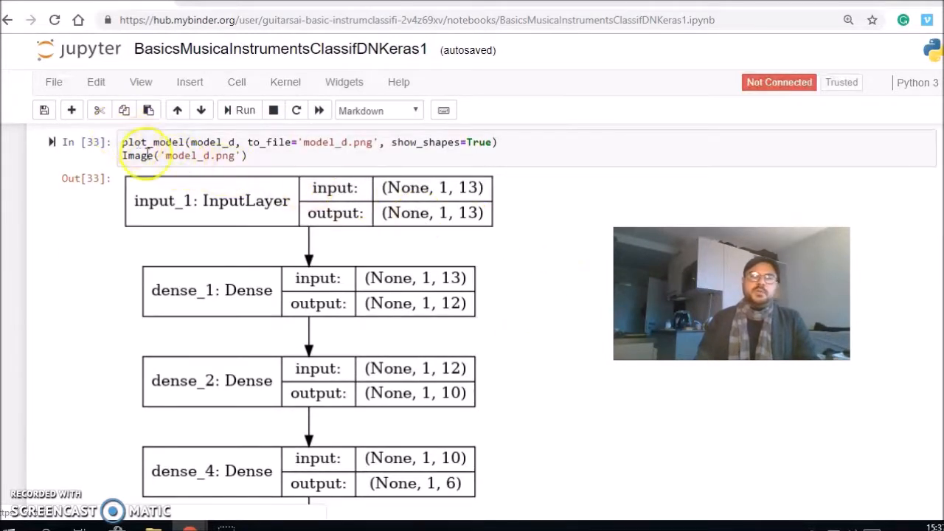
{"action": "mouse_move", "coordinate": [163, 336]}
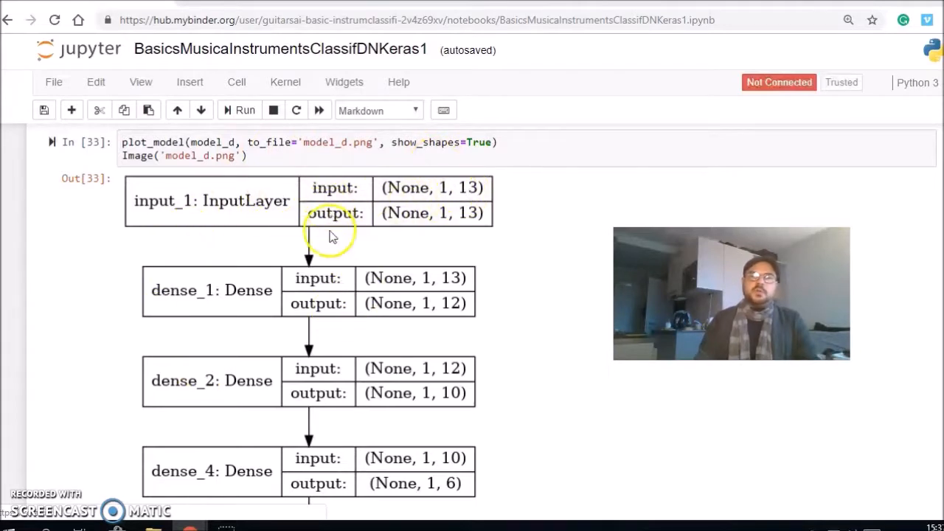
{"action": "scroll", "scroll_direction": "down", "scroll_amount": 3}
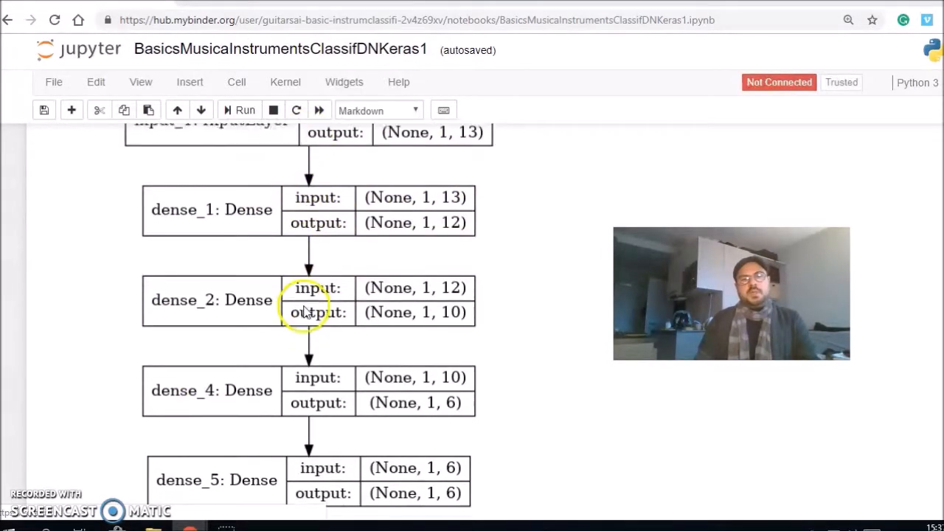
{"action": "scroll", "scroll_direction": "down", "scroll_amount": 3}
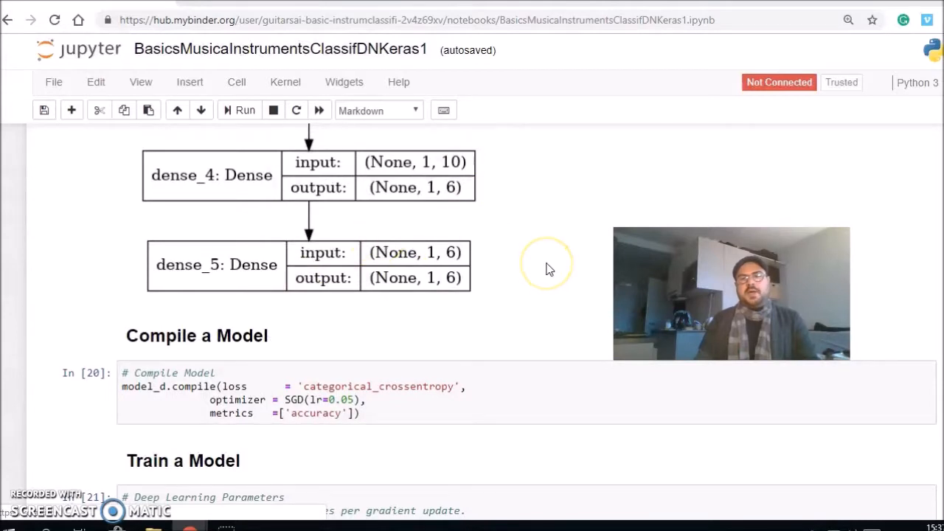
{"action": "scroll", "scroll_direction": "down", "scroll_amount": 3}
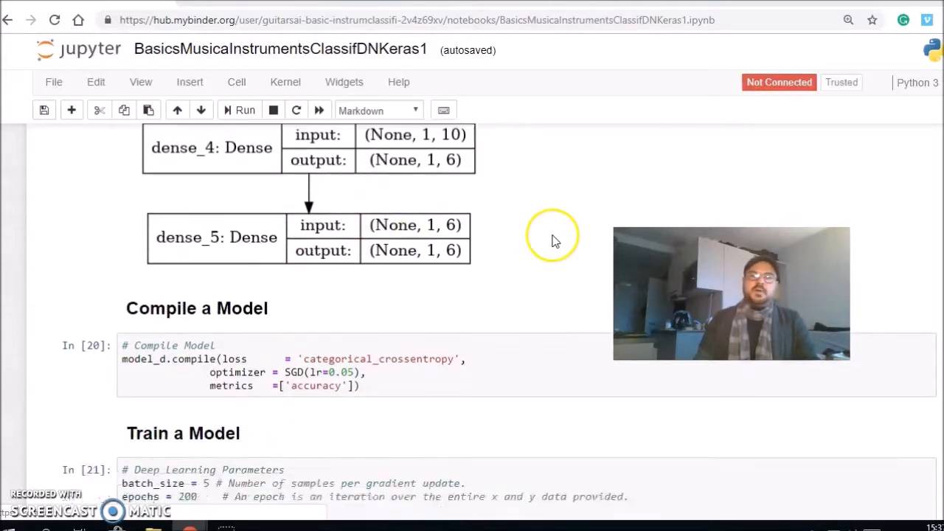
- Scroll to the Train a Model cell and place the cursor in its model_d.fit code over 200 epochs
{"action": "scroll", "scroll_direction": "down", "scroll_amount": 3}
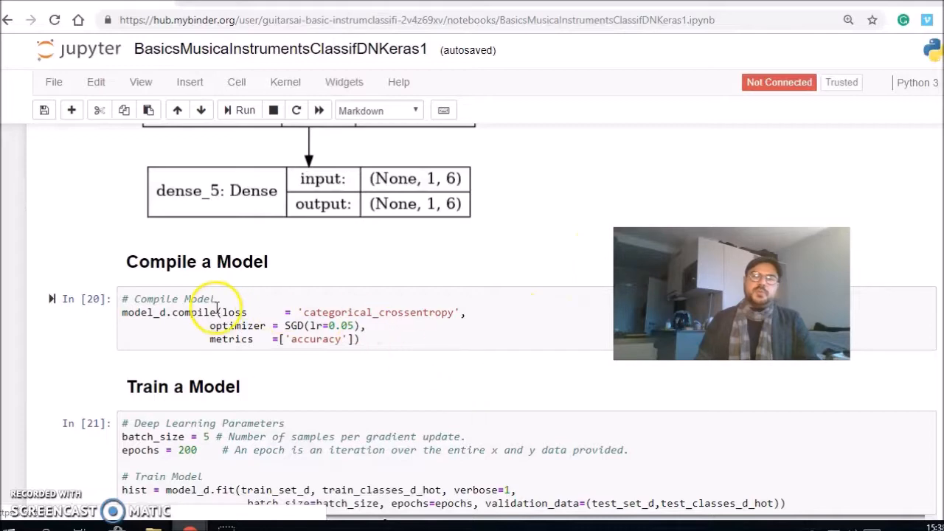
{"action": "scroll", "scroll_direction": "down", "scroll_amount": 3}
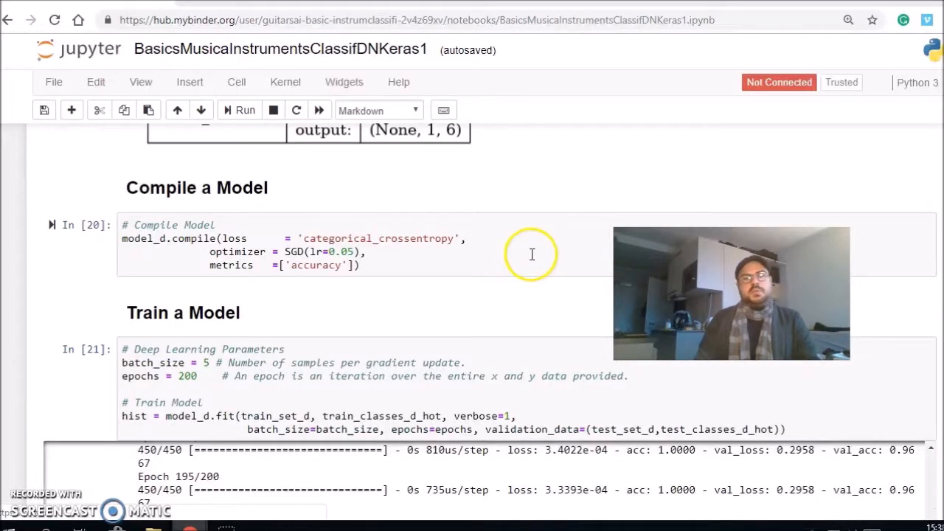
{"action": "mouse_move", "coordinate": [503, 233]}
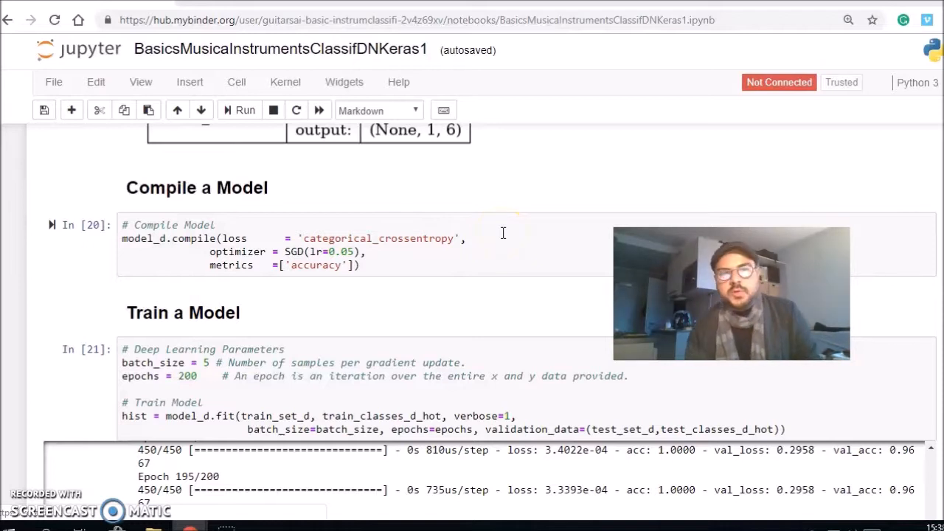
{"action": "mouse_move", "coordinate": [487, 206]}
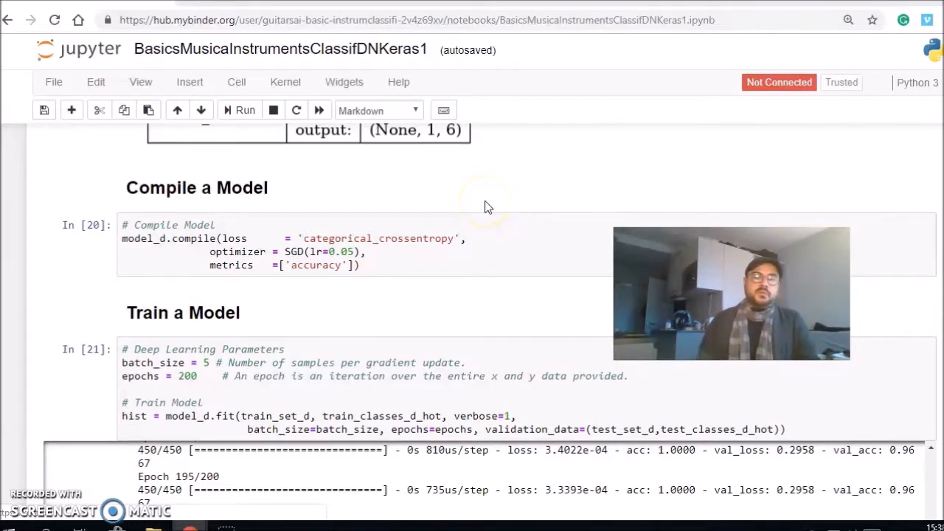
{"action": "scroll", "scroll_direction": "down", "scroll_amount": 3}
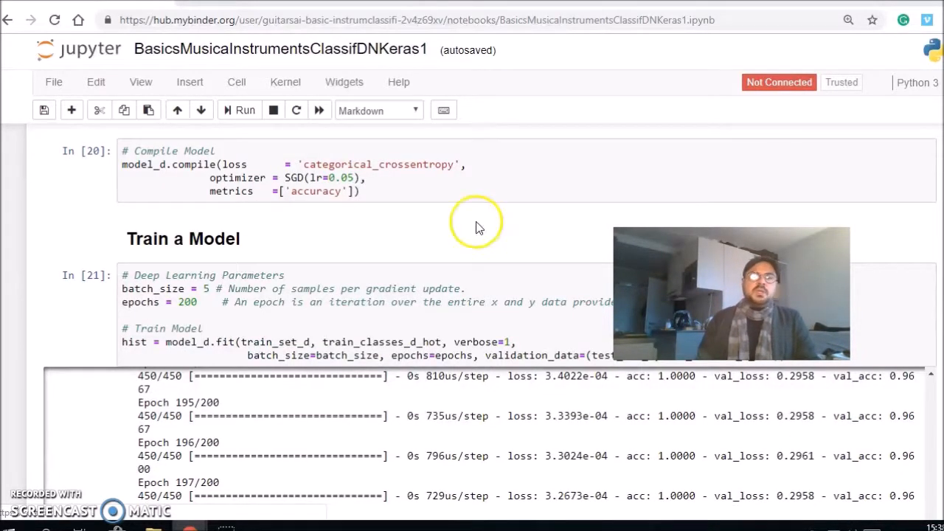
{"action": "left_click", "coordinate": [212, 302]}
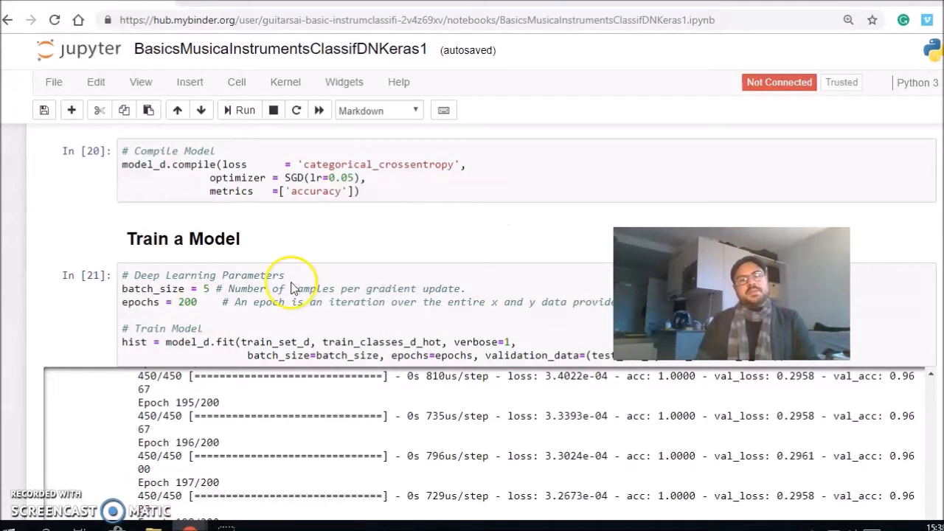
{"action": "left_click", "coordinate": [253, 329]}
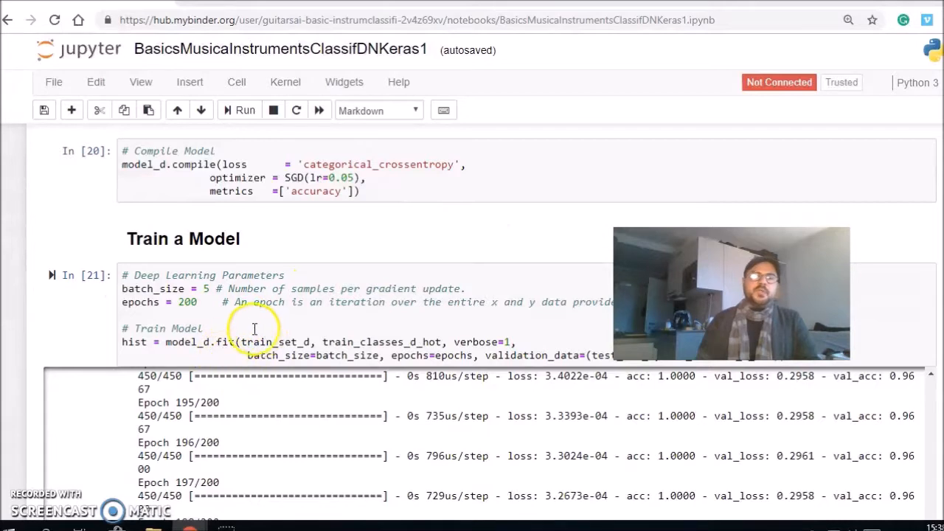
{"action": "mouse_move", "coordinate": [224, 336]}
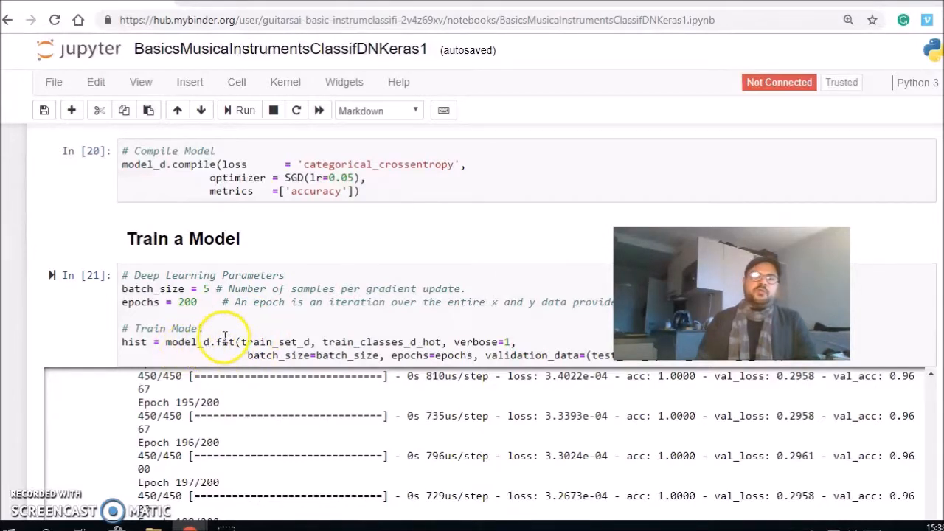
{"action": "scroll", "scroll_direction": "down", "scroll_amount": 3}
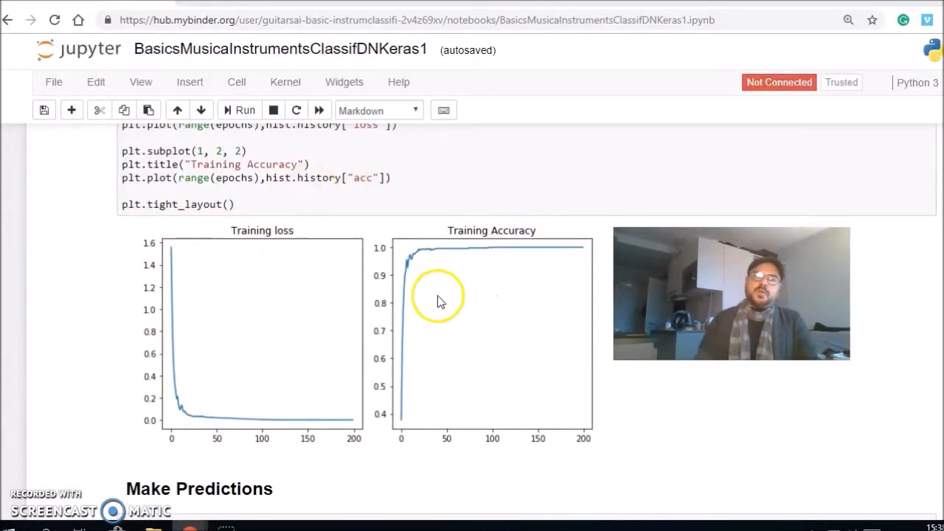
{"action": "mouse_move", "coordinate": [507, 250]}
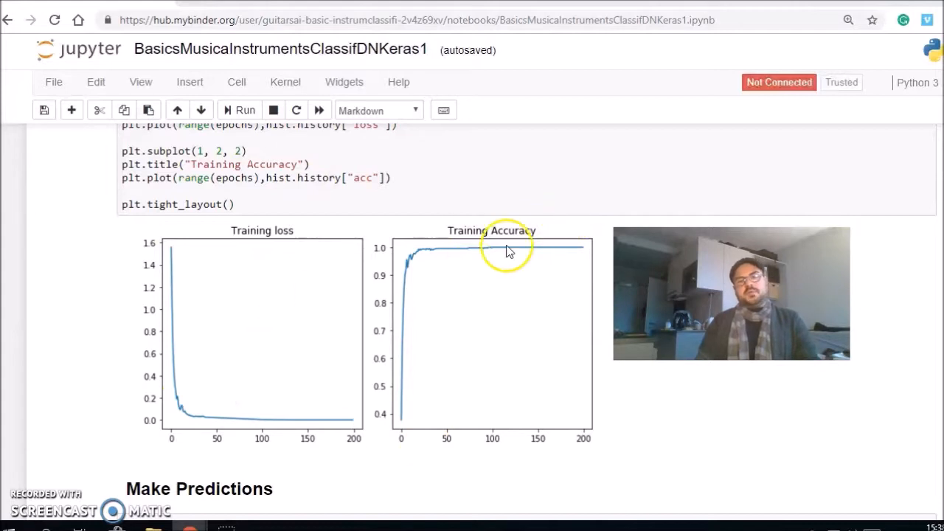
{"action": "mouse_move", "coordinate": [315, 451]}
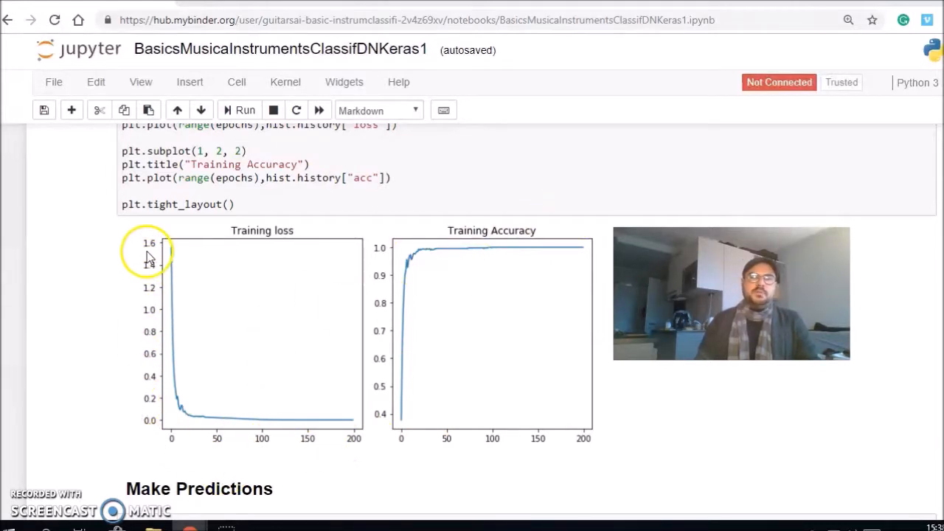
{"action": "mouse_move", "coordinate": [365, 348]}
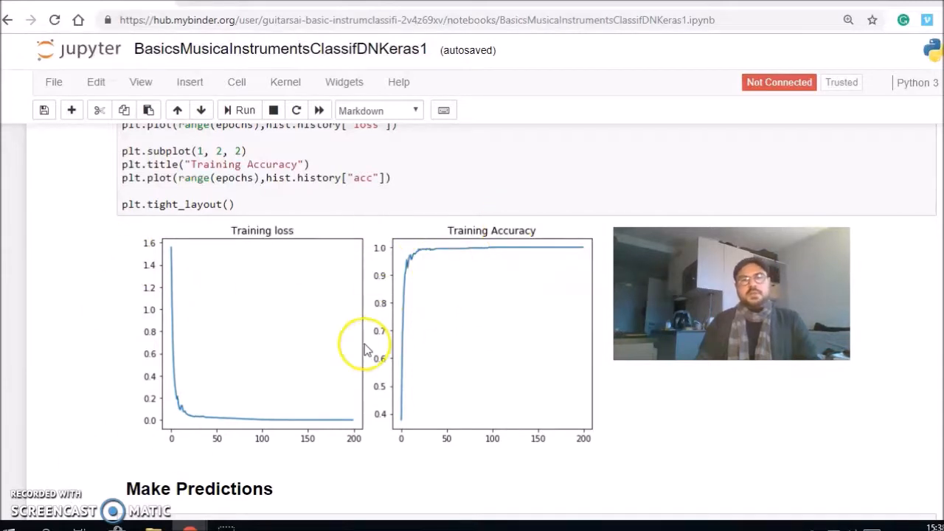
- Scroll to the matplotlib training loss and accuracy subplots
{"action": "scroll", "scroll_direction": "down", "scroll_amount": 3}
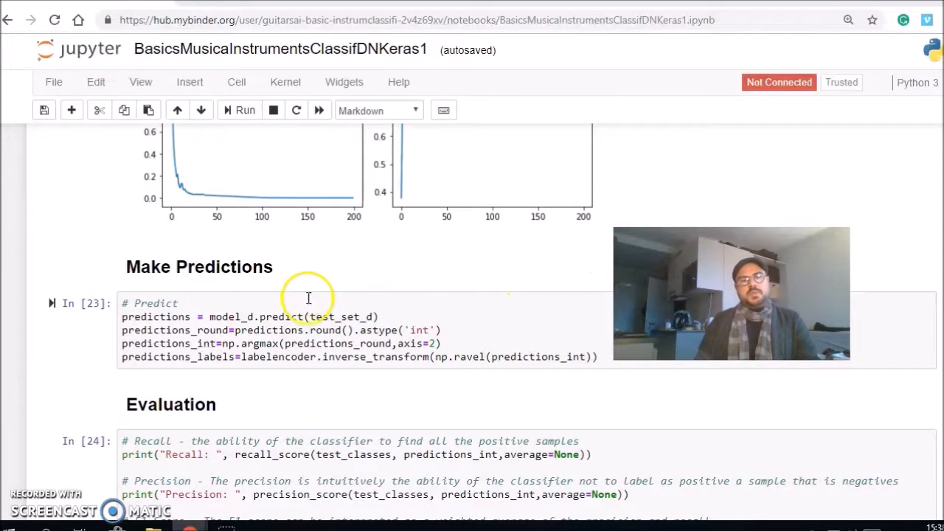
{"action": "mouse_move", "coordinate": [369, 316]}
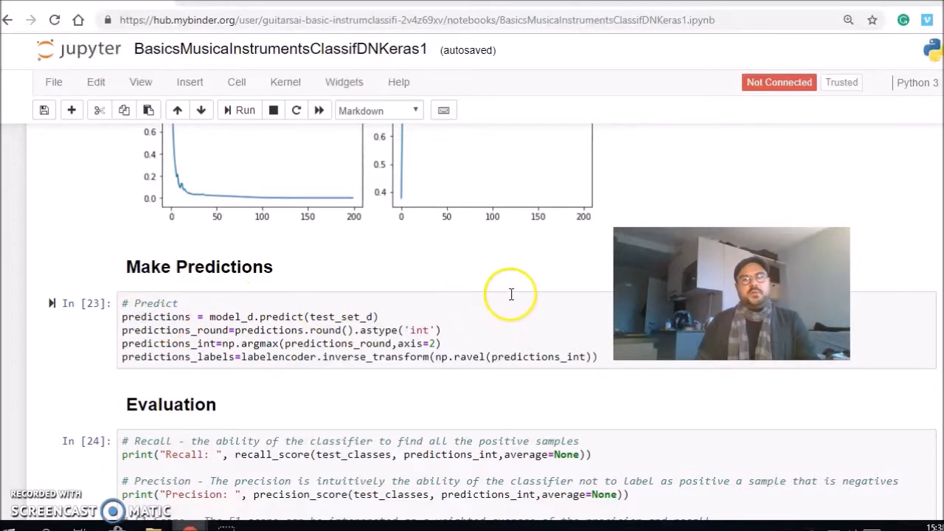
- Scroll to Make Predictions and the Evaluation output with per-class recall, precision and F1, 145/150 correct
{"action": "scroll", "scroll_direction": "down", "scroll_amount": 3}
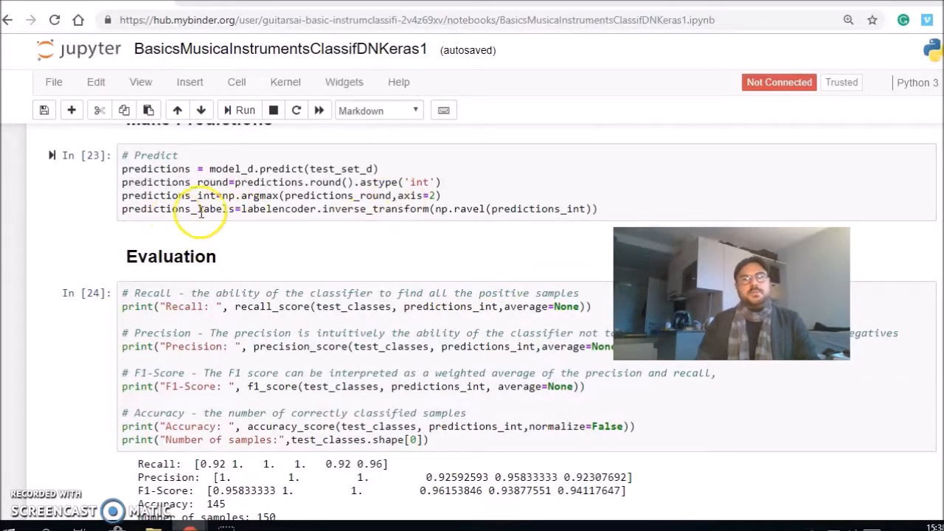
{"action": "mouse_move", "coordinate": [521, 182]}
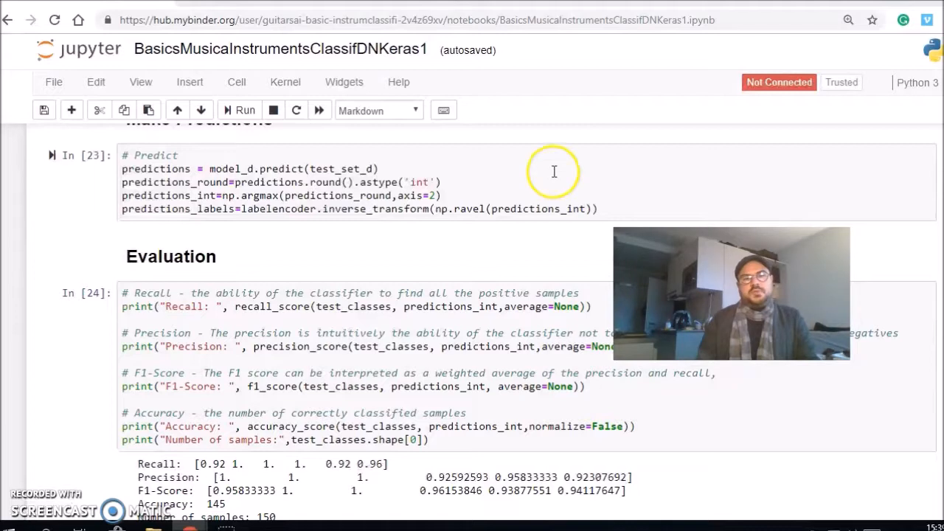
{"action": "scroll", "scroll_direction": "down", "scroll_amount": 3}
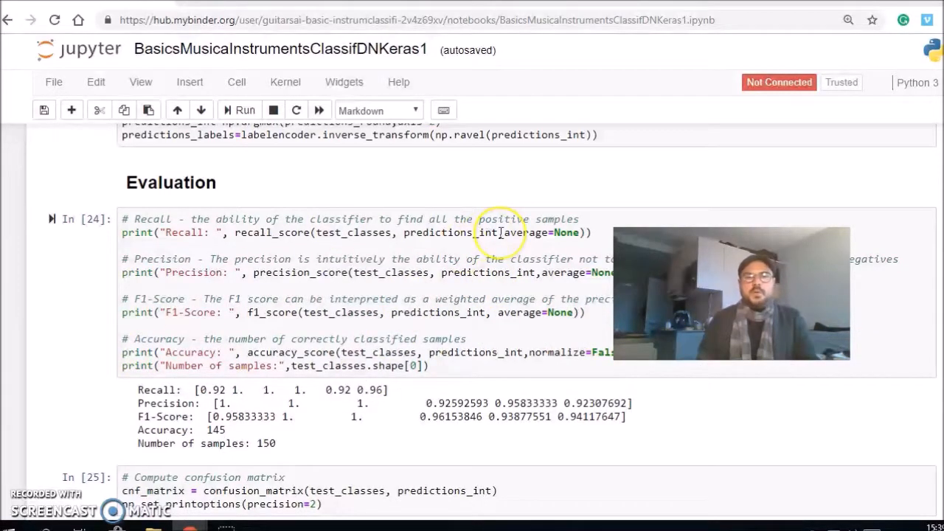
- Scroll past the confusion matrix function to the plotted non-normalized confusion matrix
{"action": "scroll", "scroll_direction": "down", "scroll_amount": 3}
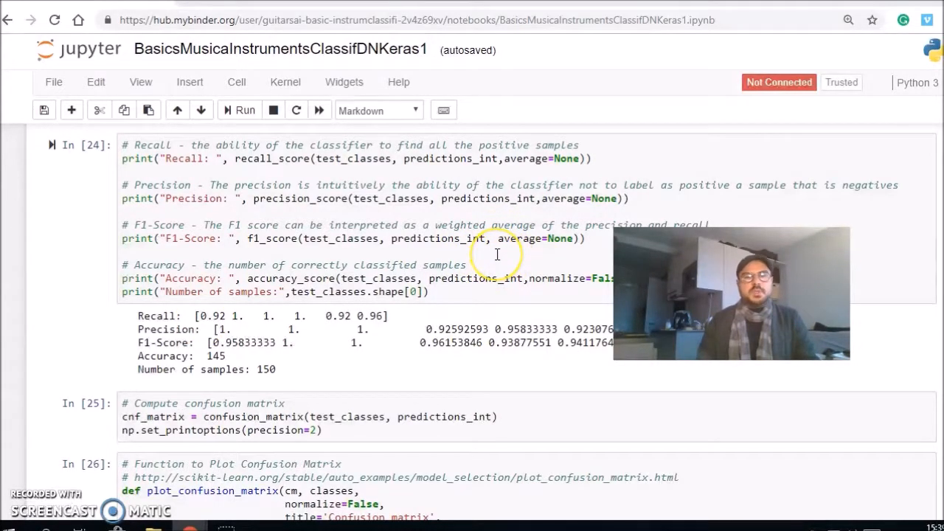
{"action": "scroll", "scroll_direction": "down", "scroll_amount": 3}
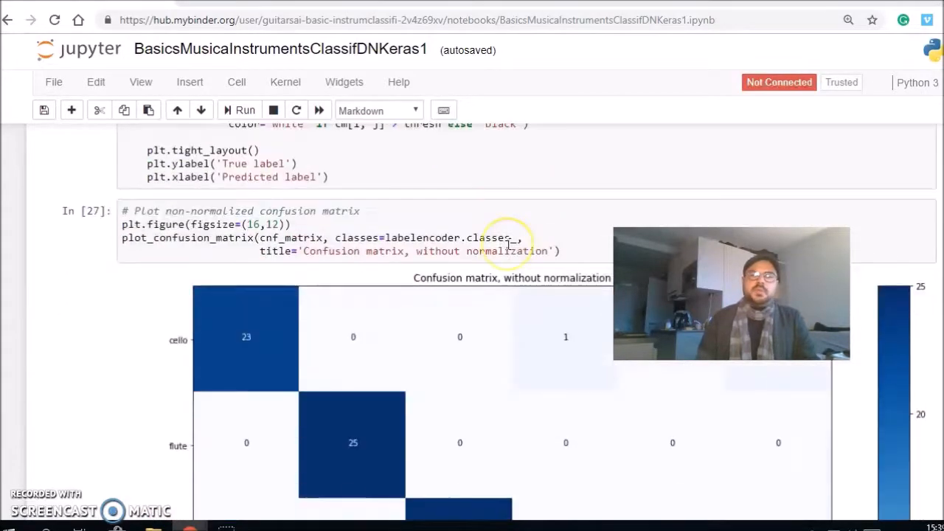
- Scroll through the confusion matrix to cells In [28] and In [29] listing misclassified audio files
{"action": "scroll", "scroll_direction": "down", "scroll_amount": 3}
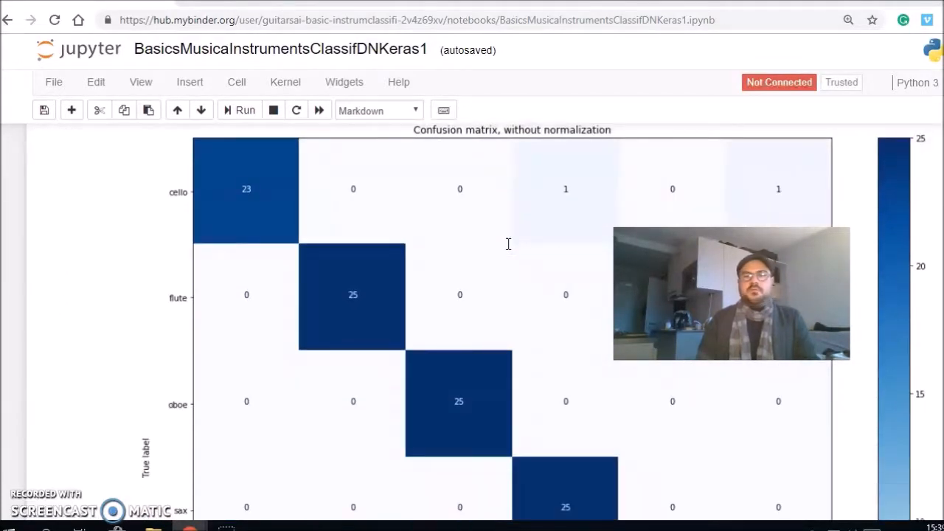
{"action": "scroll", "scroll_direction": "down", "scroll_amount": 3}
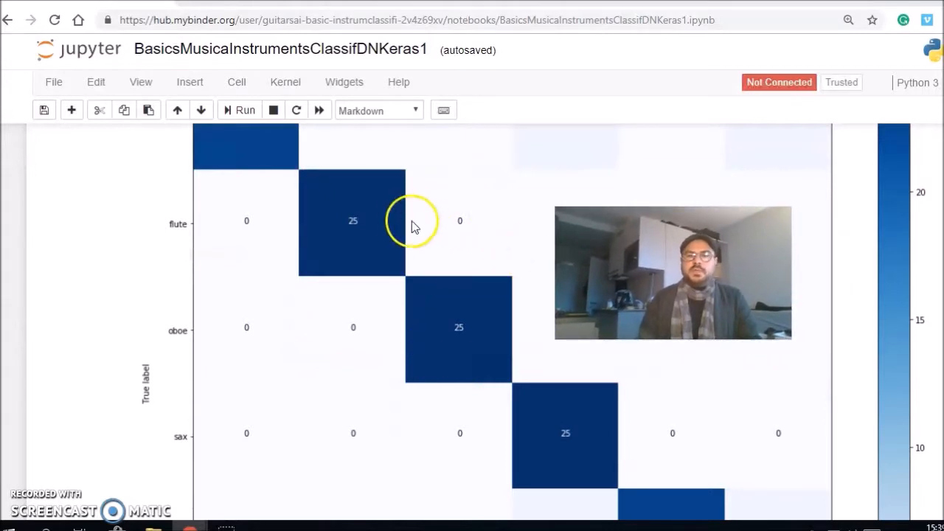
{"action": "scroll", "scroll_direction": "down", "scroll_amount": 3}
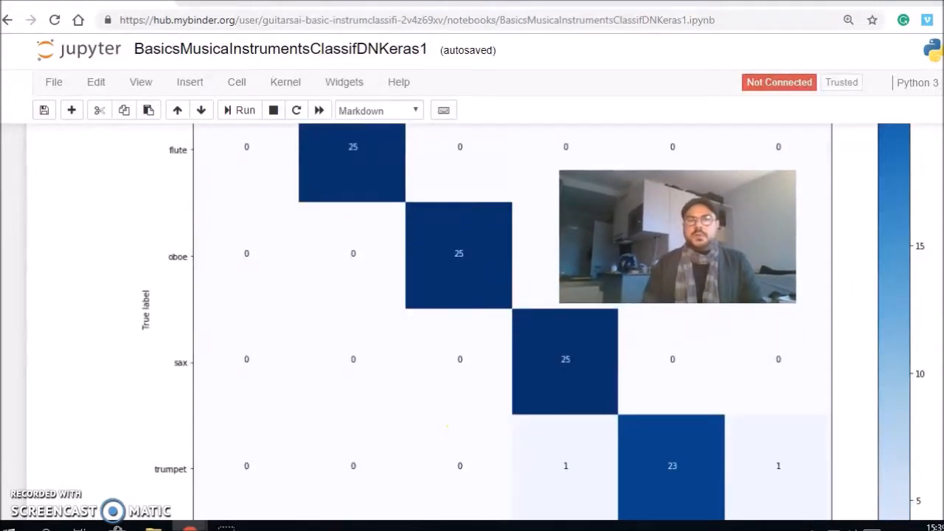
{"action": "scroll", "scroll_direction": "down", "scroll_amount": 3}
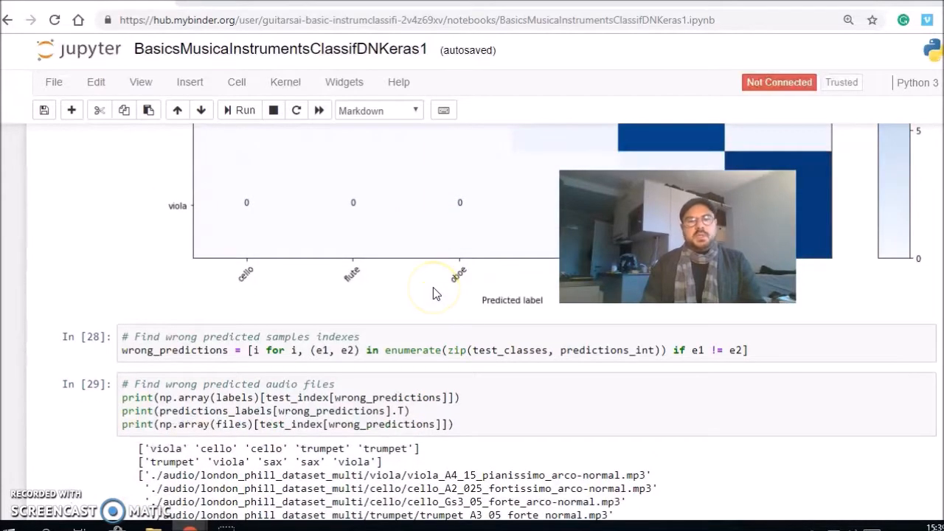
- Scroll past the wrong-prediction file list and the plot_history function to its Loss plot output
{"action": "scroll", "scroll_direction": "down", "scroll_amount": 3}
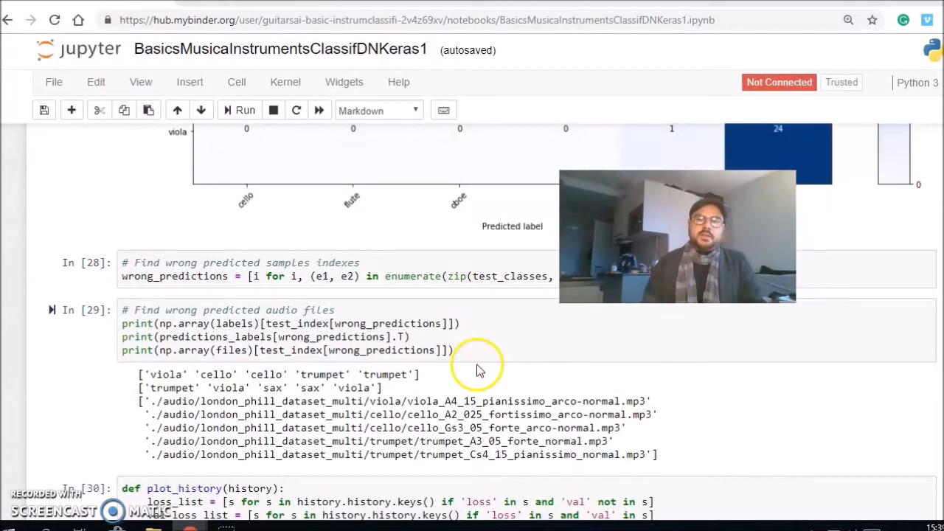
{"action": "scroll", "scroll_direction": "down", "scroll_amount": 3}
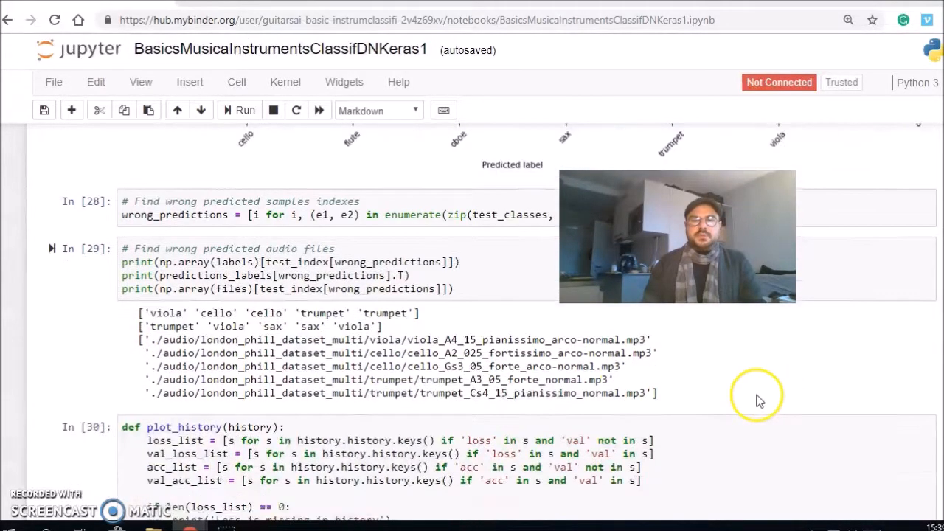
{"action": "scroll", "scroll_direction": "down", "scroll_amount": 3}
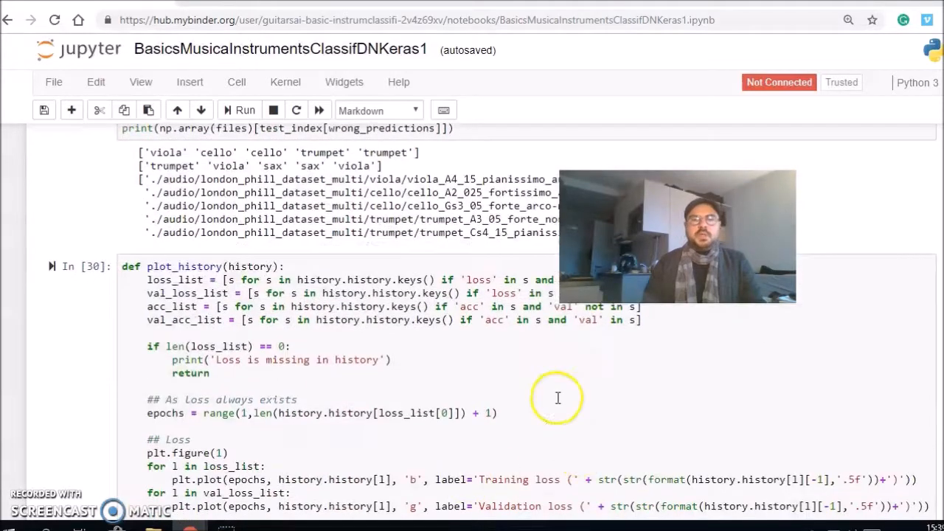
{"action": "scroll", "scroll_direction": "down", "scroll_amount": 3}
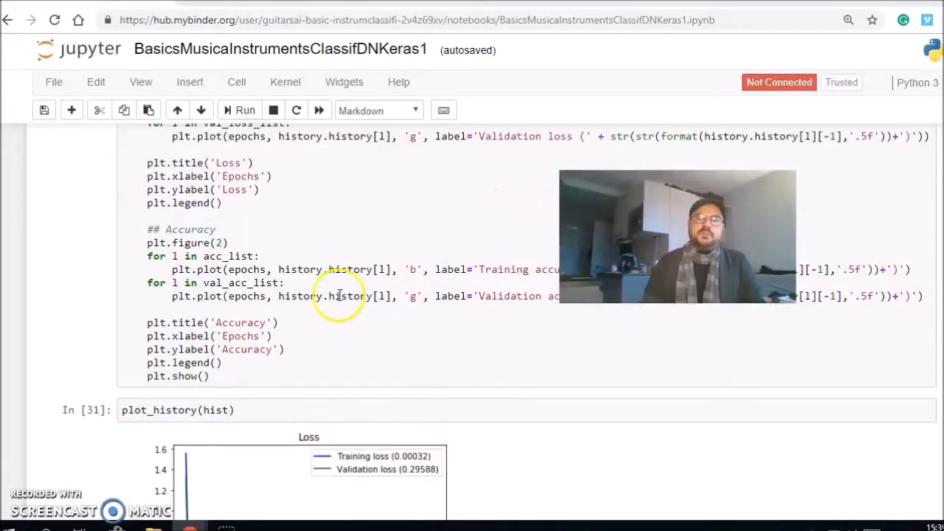
- Scroll through the Loss and Accuracy training-history plots (validation accuracy 0.96667)
{"action": "scroll", "scroll_direction": "down", "scroll_amount": 3}
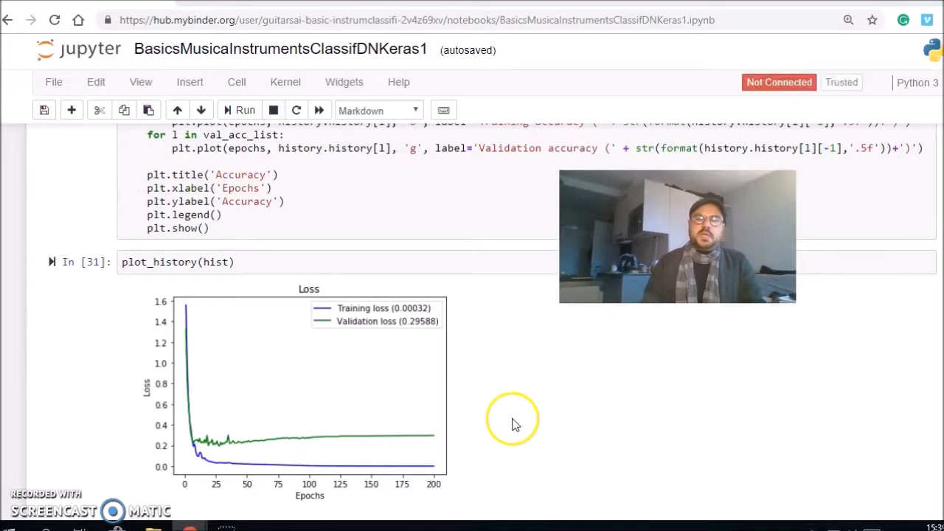
{"action": "scroll", "scroll_direction": "down", "scroll_amount": 3}
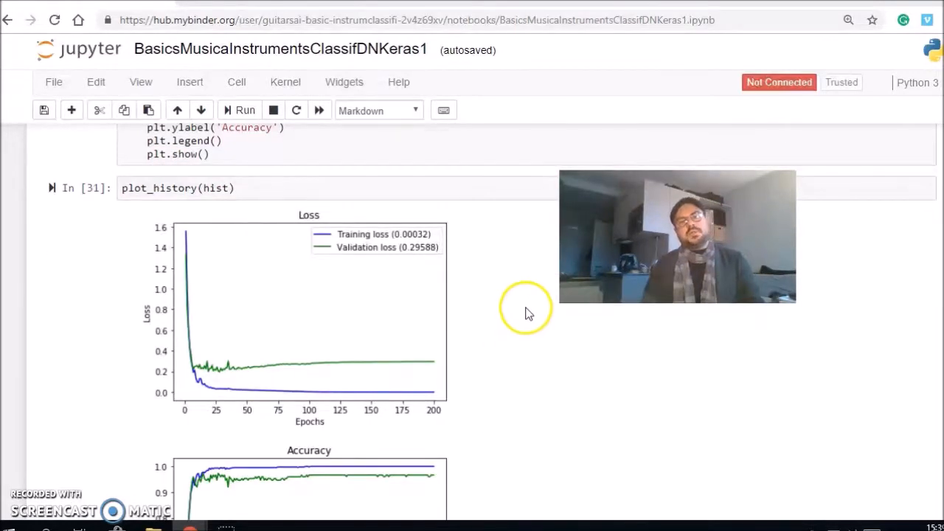
{"action": "mouse_move", "coordinate": [381, 251]}
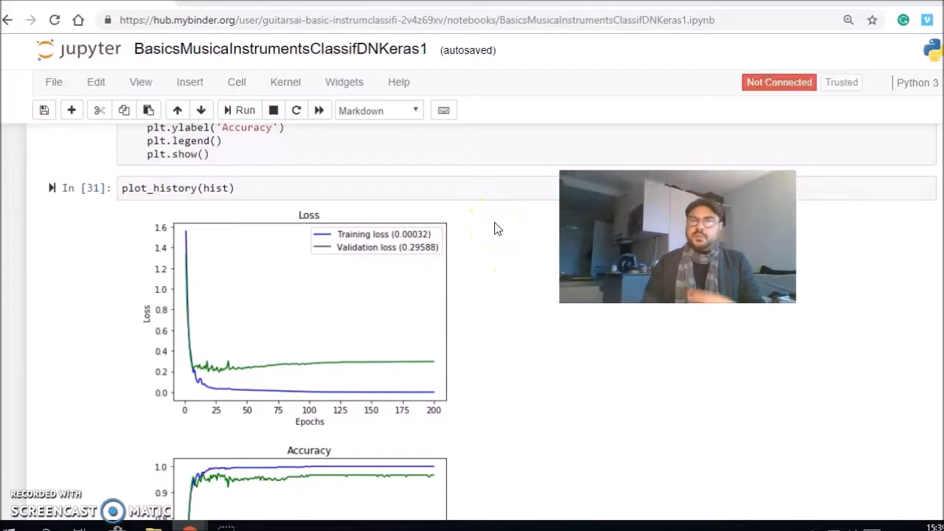
{"action": "scroll", "scroll_direction": "down", "scroll_amount": 3}
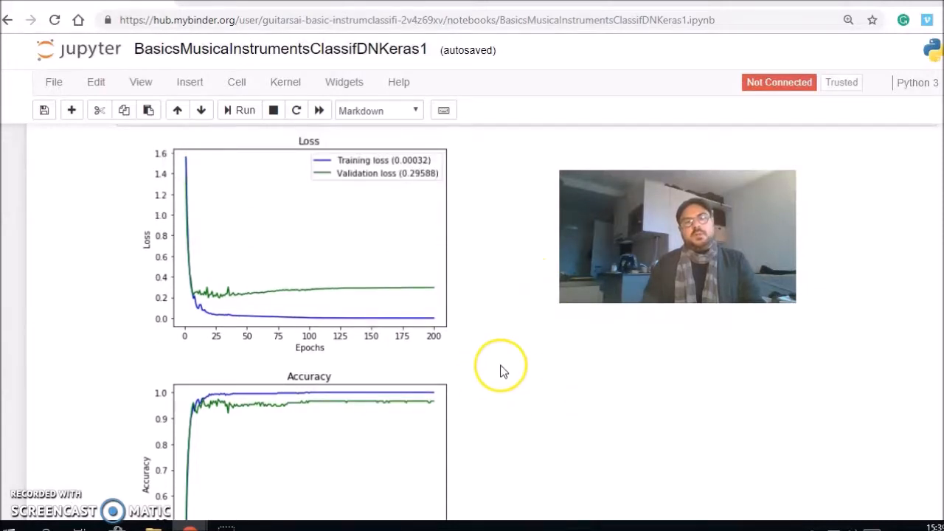
{"action": "scroll", "scroll_direction": "down", "scroll_amount": 3}
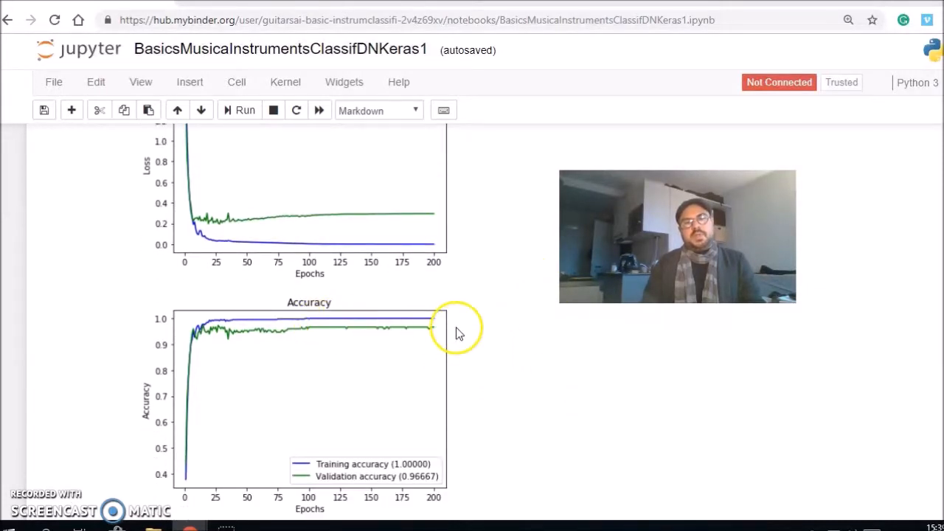
{"action": "mouse_move", "coordinate": [505, 289]}
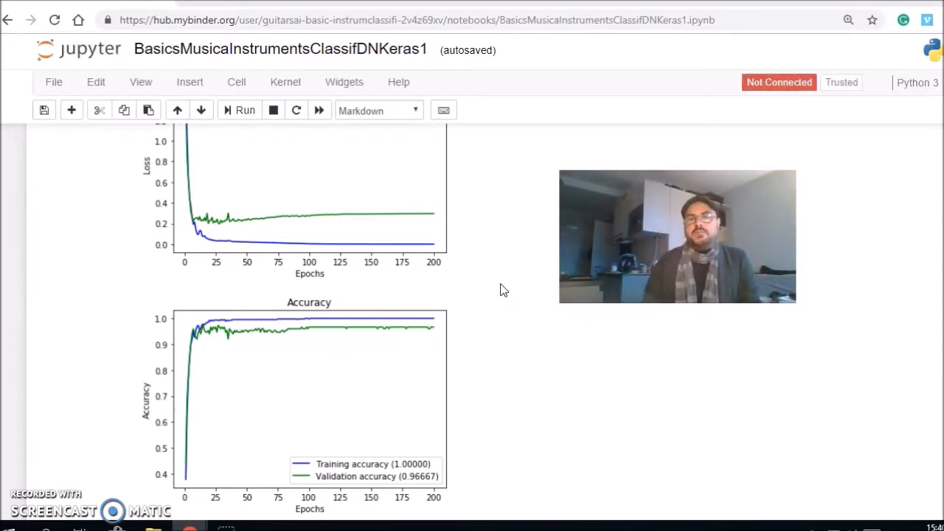
{"action": "mouse_move", "coordinate": [481, 318]}
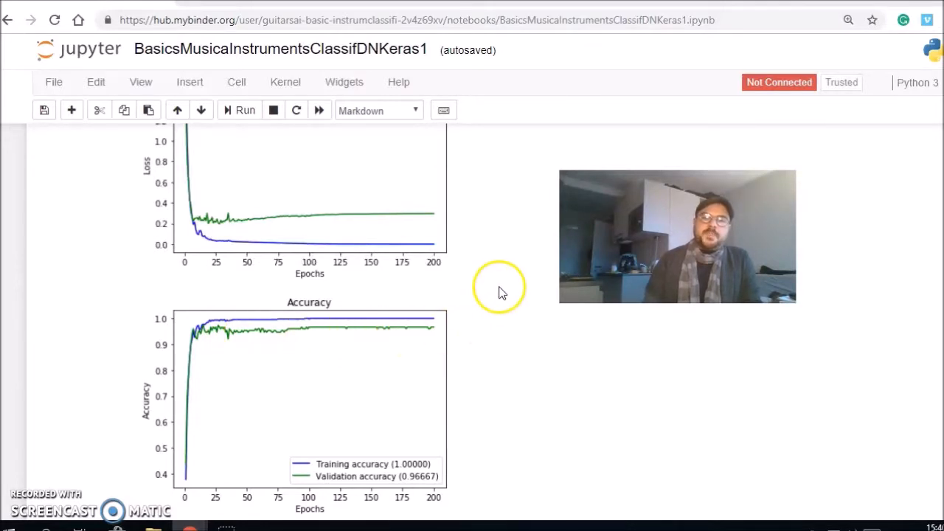
{"action": "mouse_move", "coordinate": [465, 254]}
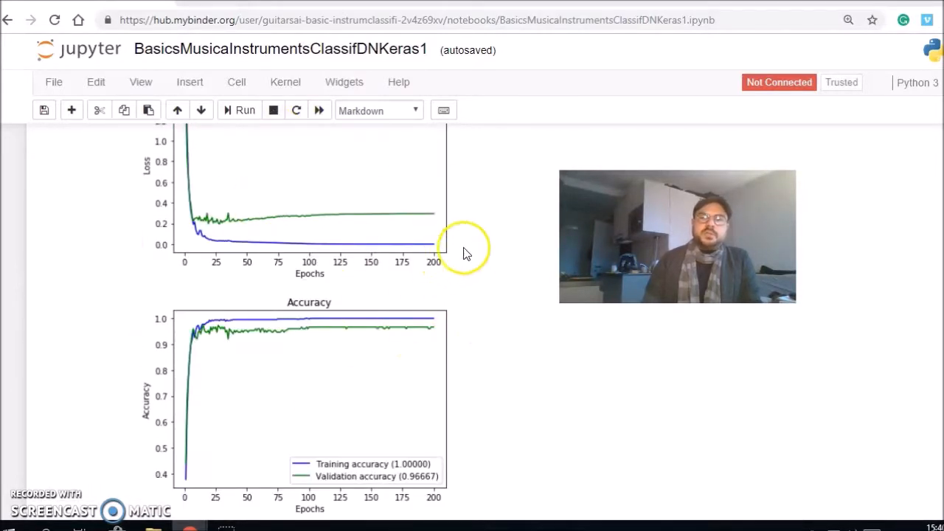
{"action": "mouse_move", "coordinate": [492, 238]}
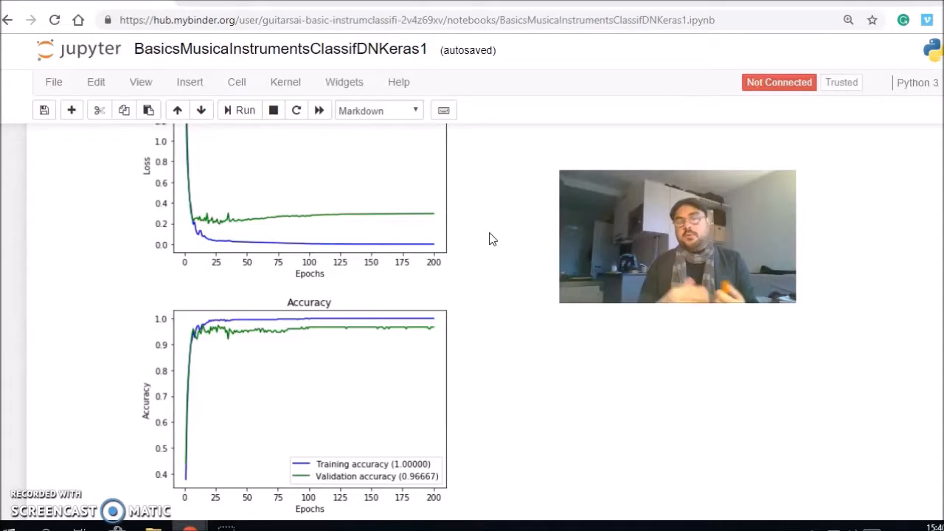
- Scroll back to the In [29] list of misclassified audio files
{"action": "scroll", "scroll_direction": "down", "scroll_amount": 3}
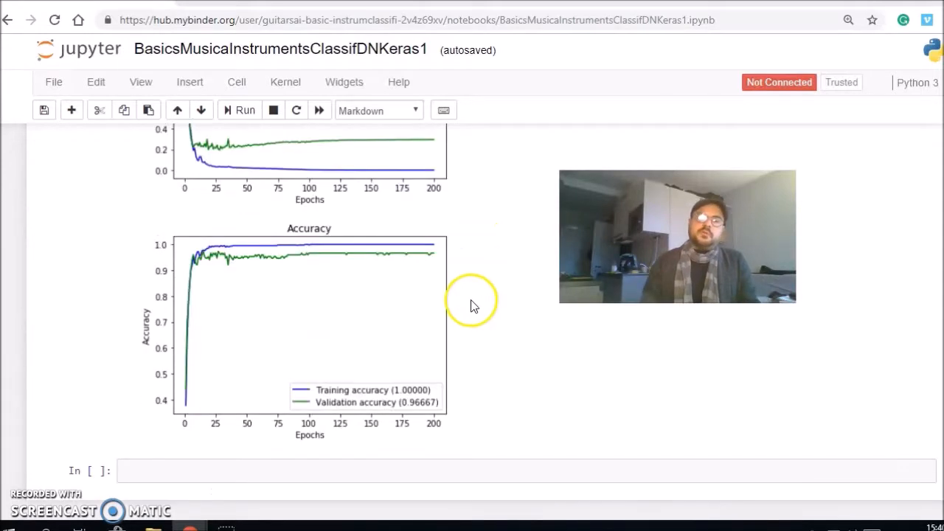
{"action": "scroll", "scroll_direction": "up", "scroll_amount": 3}
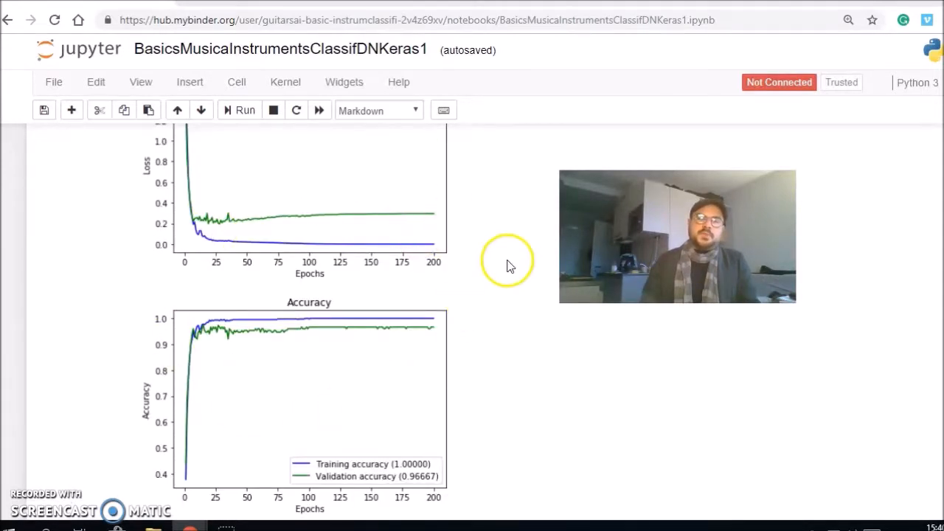
{"action": "scroll", "scroll_direction": "down", "scroll_amount": 3}
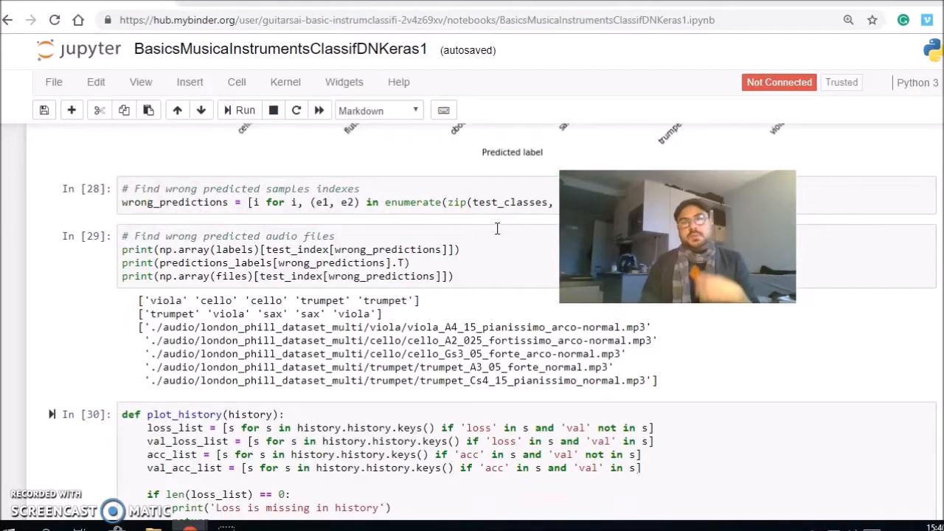
- Scroll to the In [24] recall, precision and F1 metrics cell and the confusion matrix
{"action": "scroll", "scroll_direction": "down", "scroll_amount": 3}
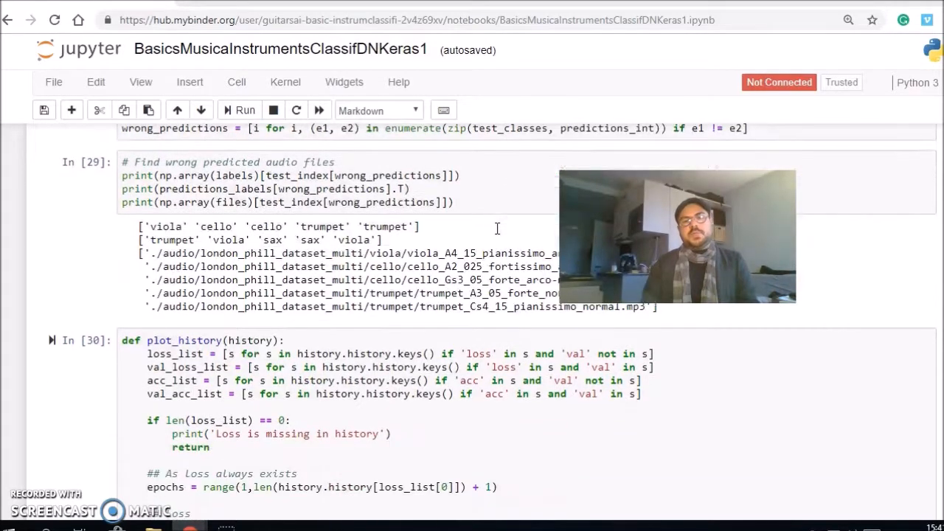
{"action": "scroll", "scroll_direction": "down", "scroll_amount": 3}
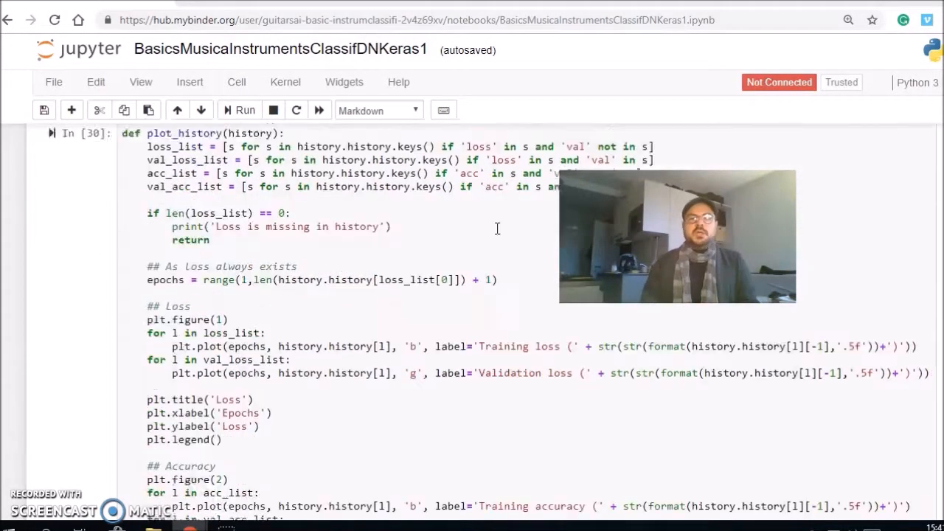
{"action": "scroll", "scroll_direction": "down", "scroll_amount": 3}
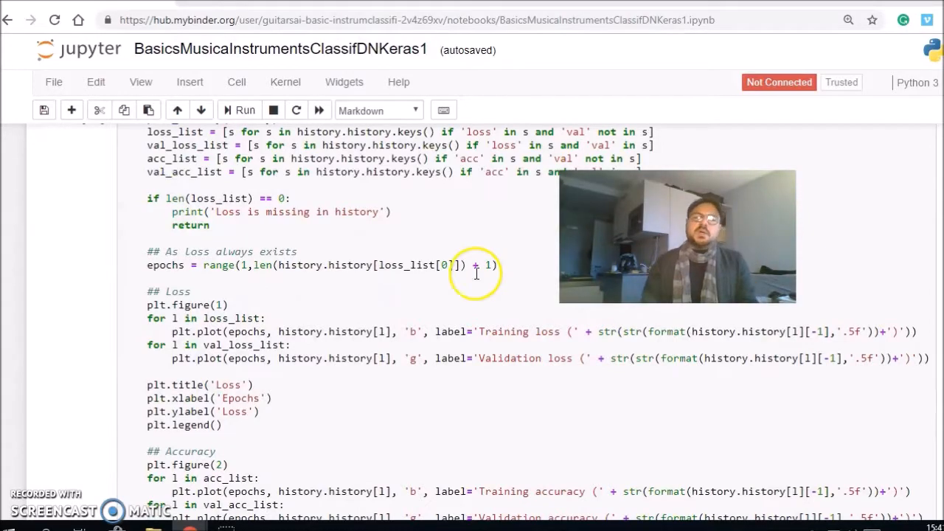
{"action": "mouse_move", "coordinate": [495, 239]}
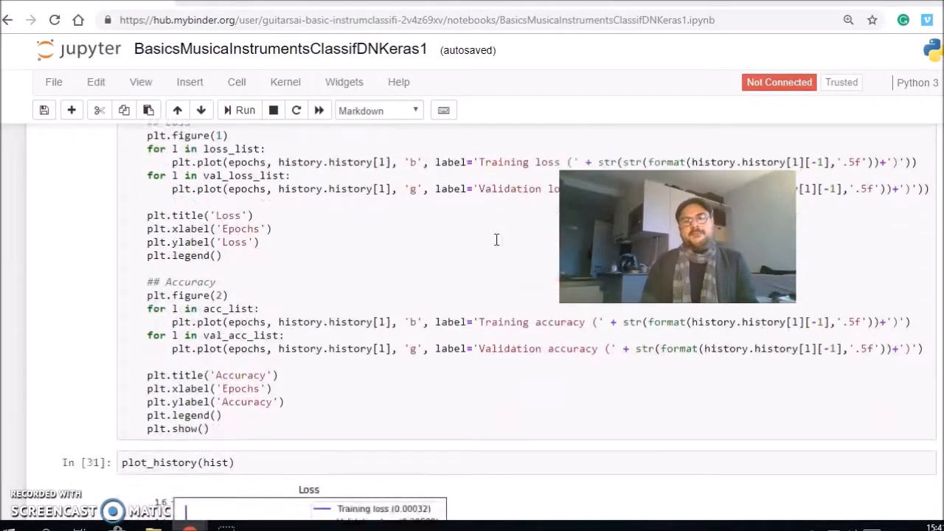
{"action": "scroll", "scroll_direction": "down", "scroll_amount": 3}
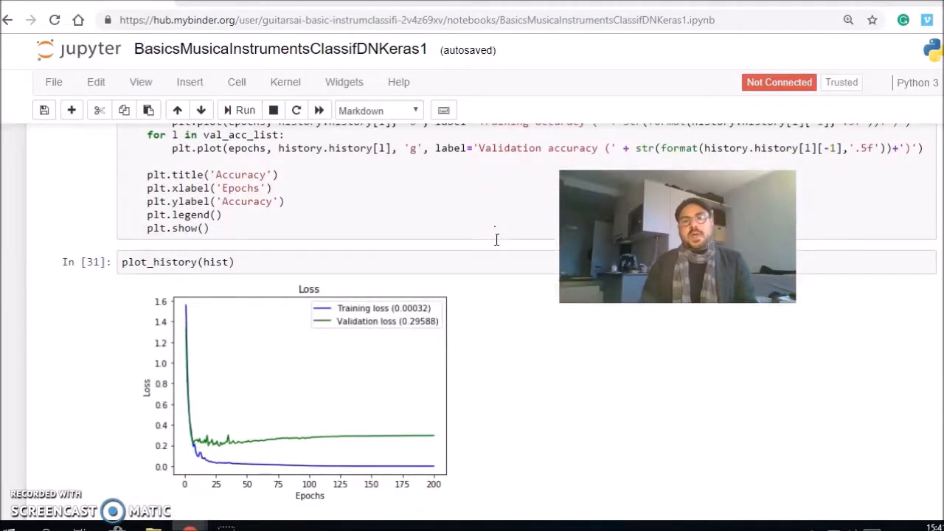
- Scroll on through the full confusion matrix back to the plot_history cell In [30]
{"action": "scroll", "scroll_direction": "down", "scroll_amount": 3}
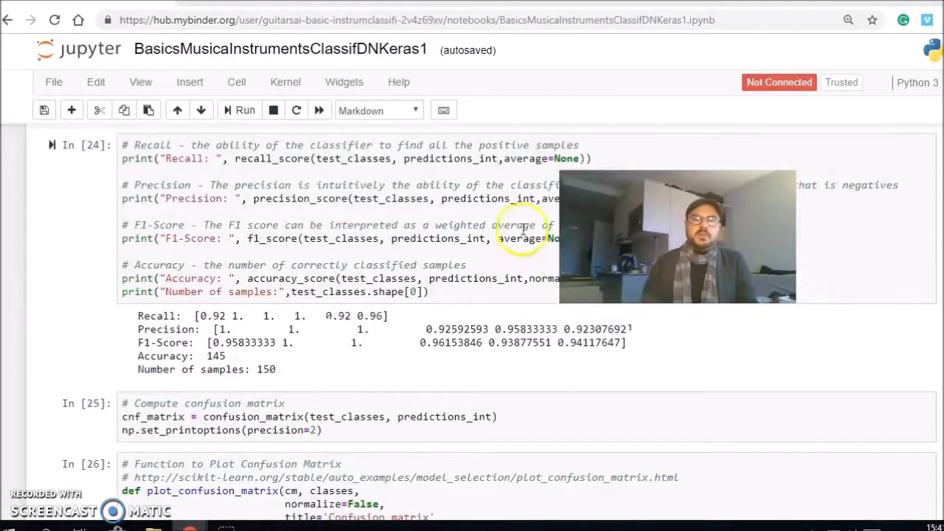
{"action": "scroll", "scroll_direction": "down", "scroll_amount": 3}
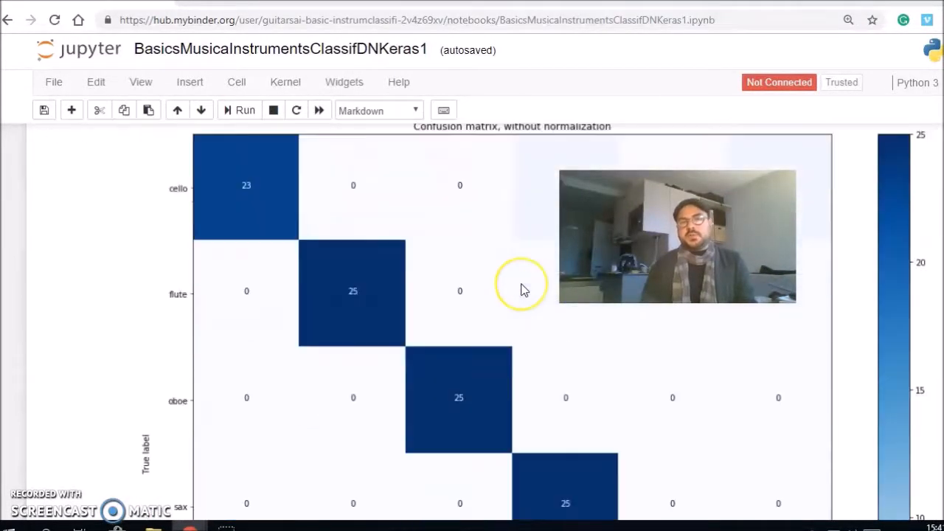
{"action": "scroll", "scroll_direction": "down", "scroll_amount": 3}
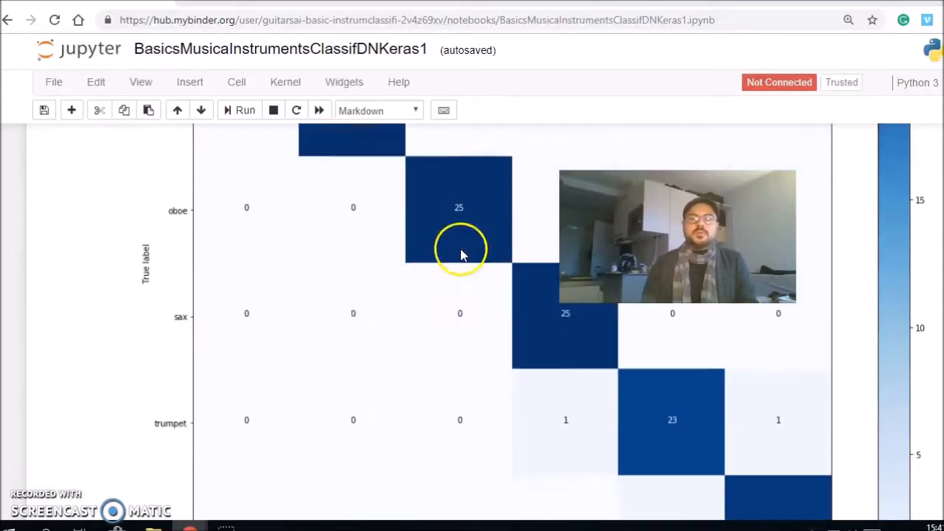
{"action": "scroll", "scroll_direction": "down", "scroll_amount": 3}
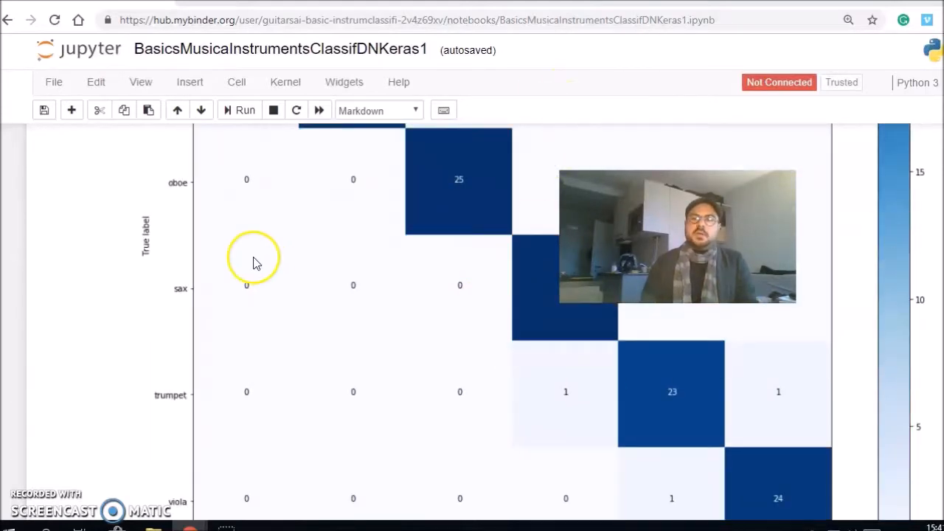
{"action": "scroll", "scroll_direction": "down", "scroll_amount": 3}
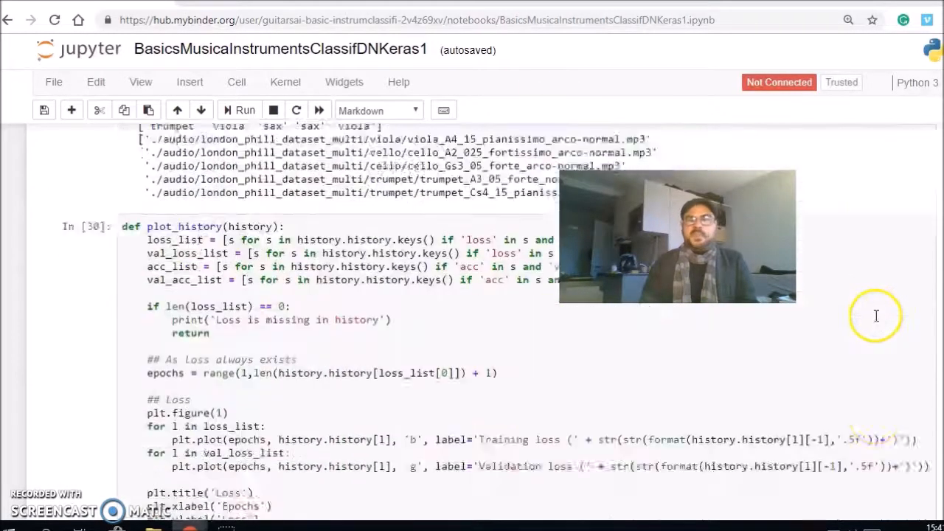